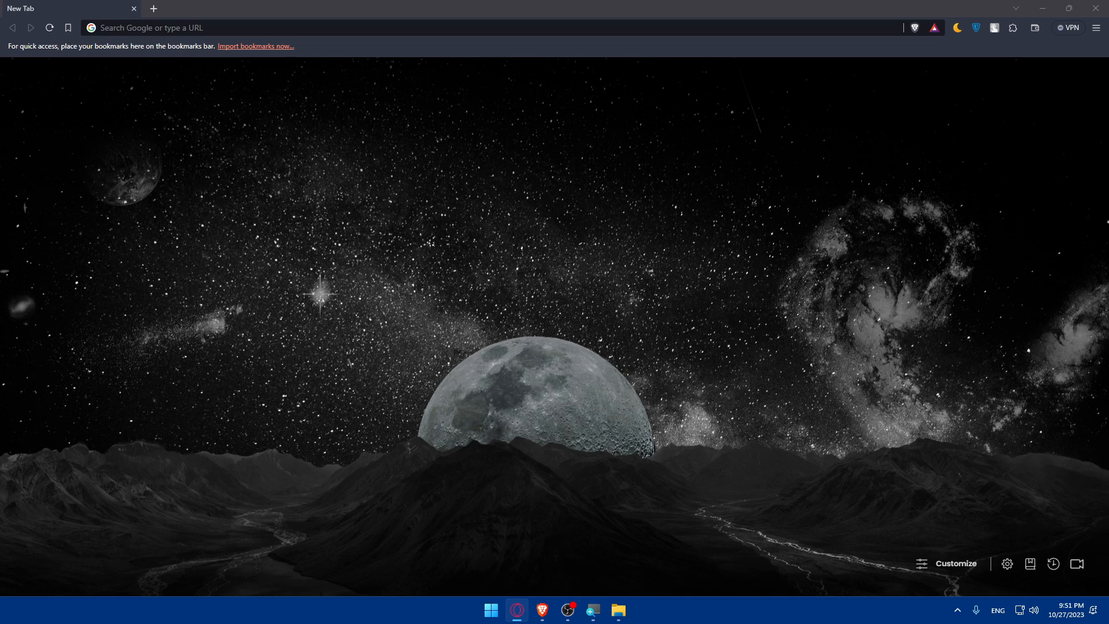
mouse_move(393, 401)
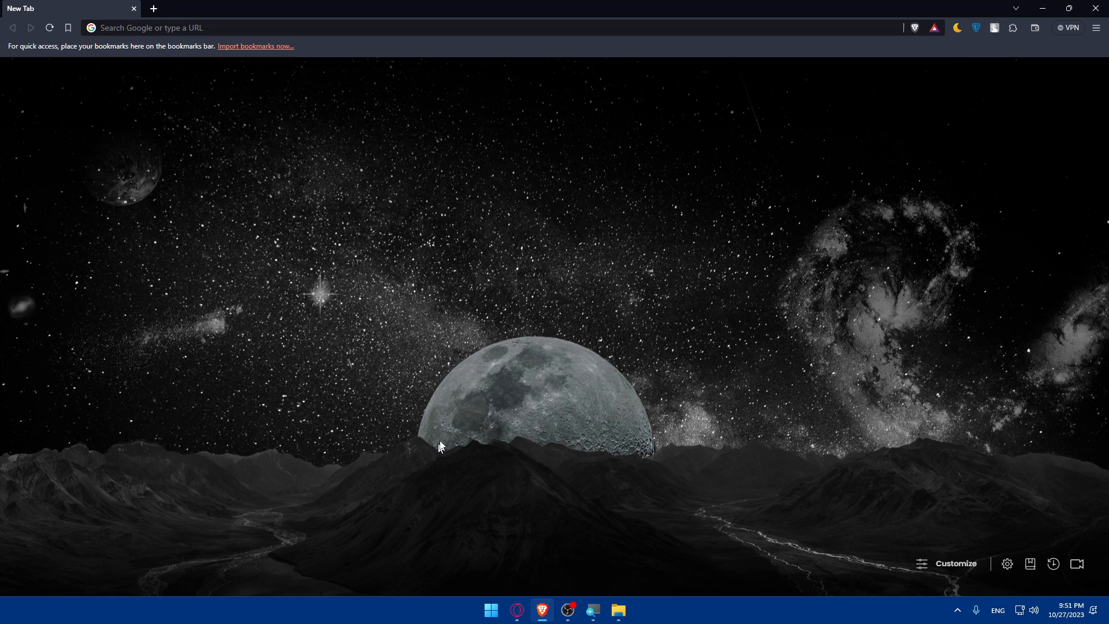
mouse_move(483, 407)
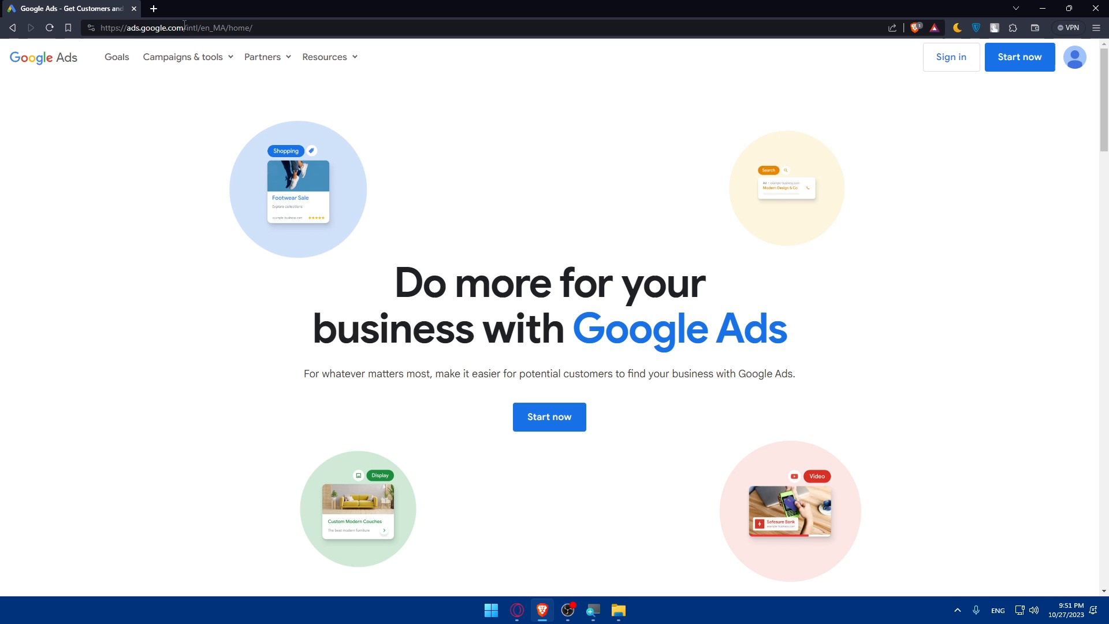
- Browse down the Google Ads home page and sign in to the account
scroll("down", 3)
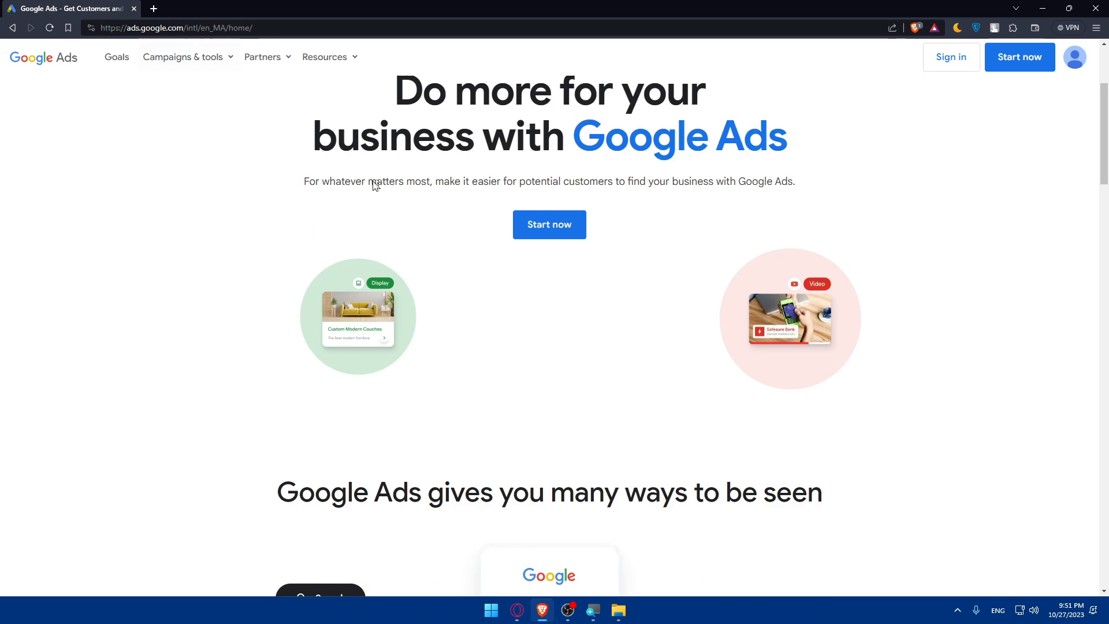
scroll("down", 3)
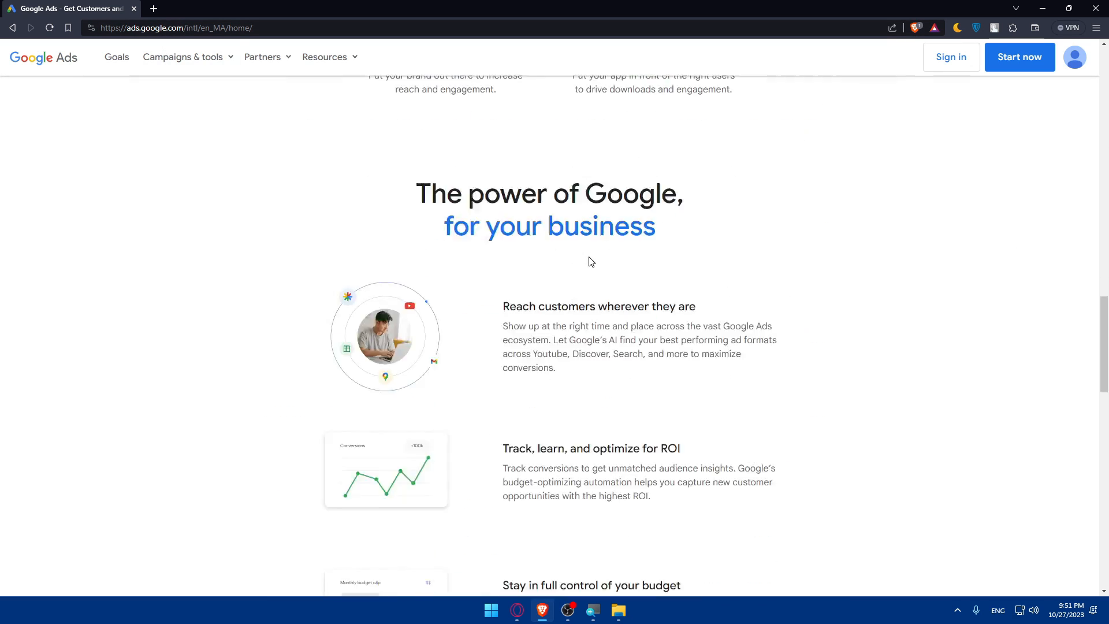
scroll("down", 3)
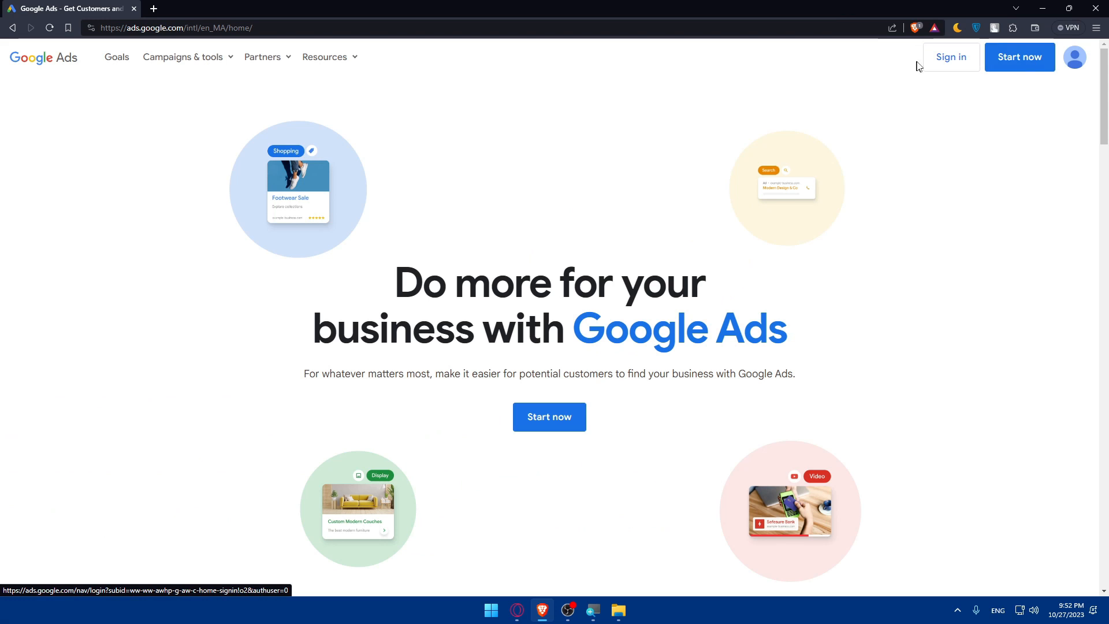
left_click(951, 56)
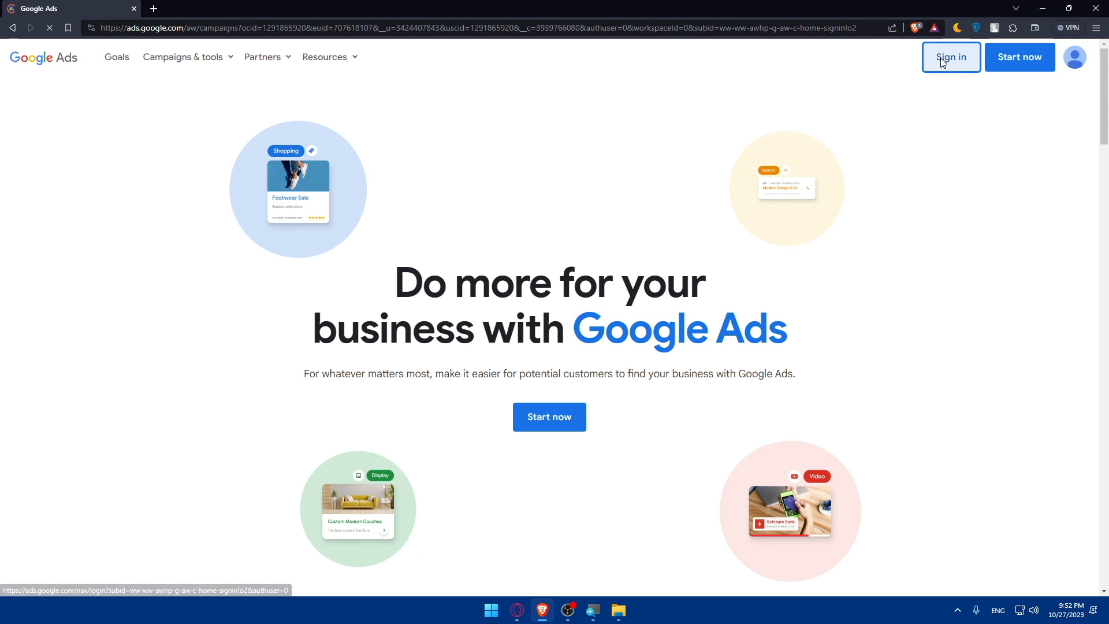
left_click(950, 56)
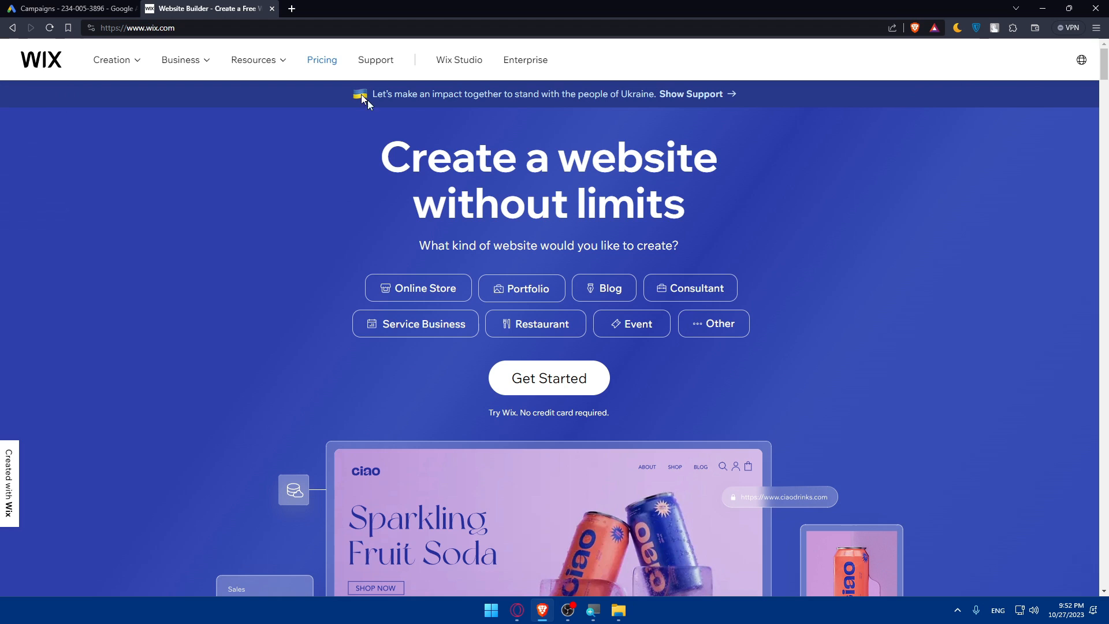
- Review the Wix premium plans including Enterprise, then go to the Wix log-in page
scroll("down", 3)
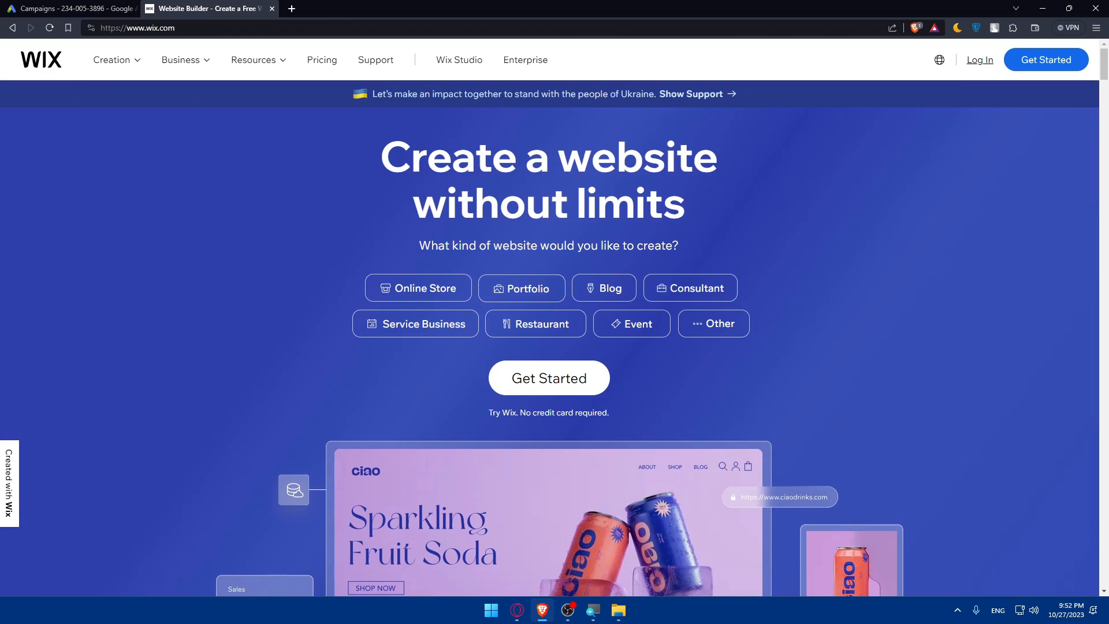
mouse_move(980, 59)
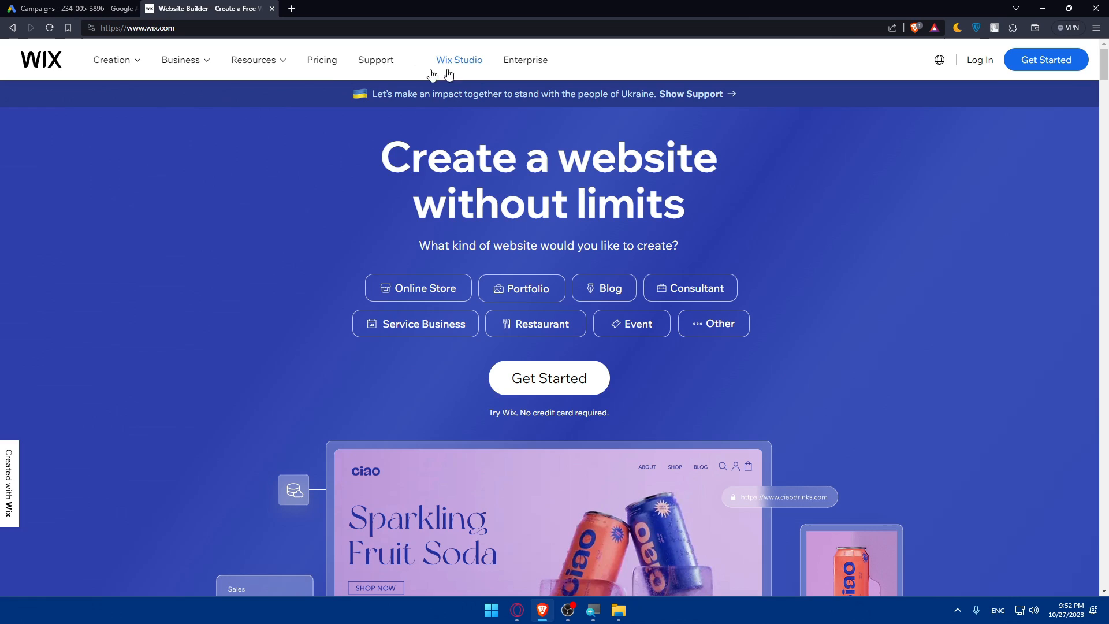
mouse_move(444, 216)
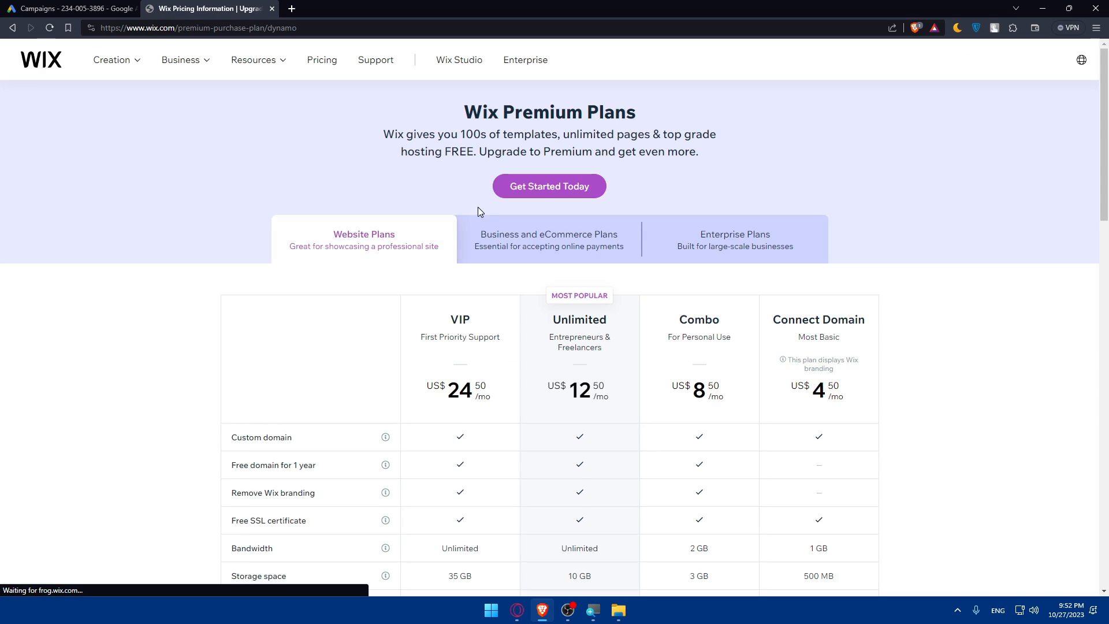
scroll("down", 3)
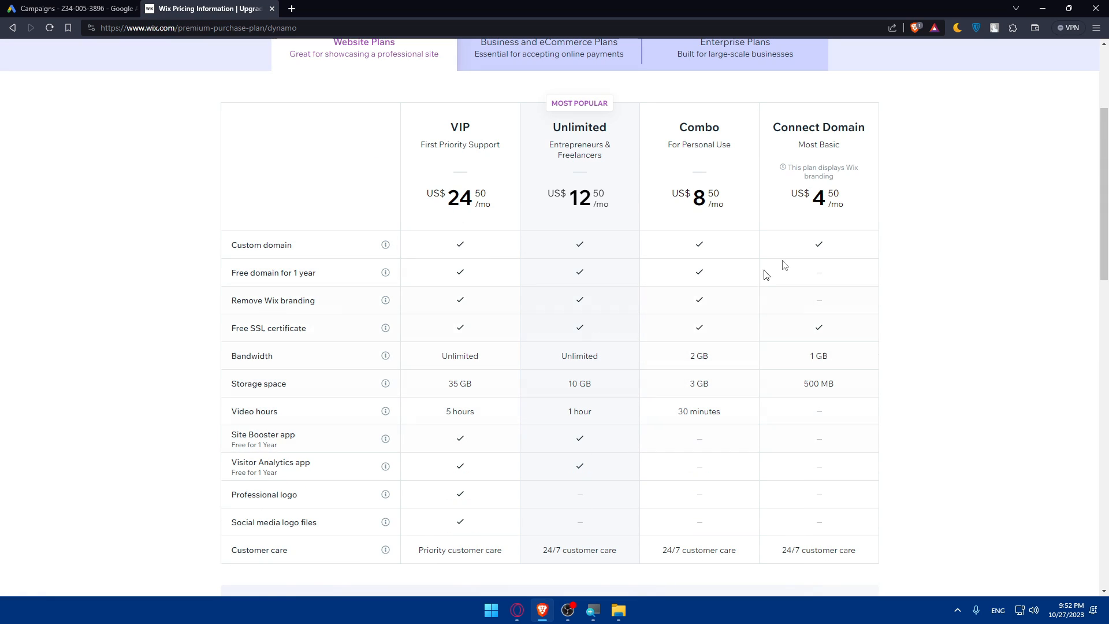
scroll("up", 3)
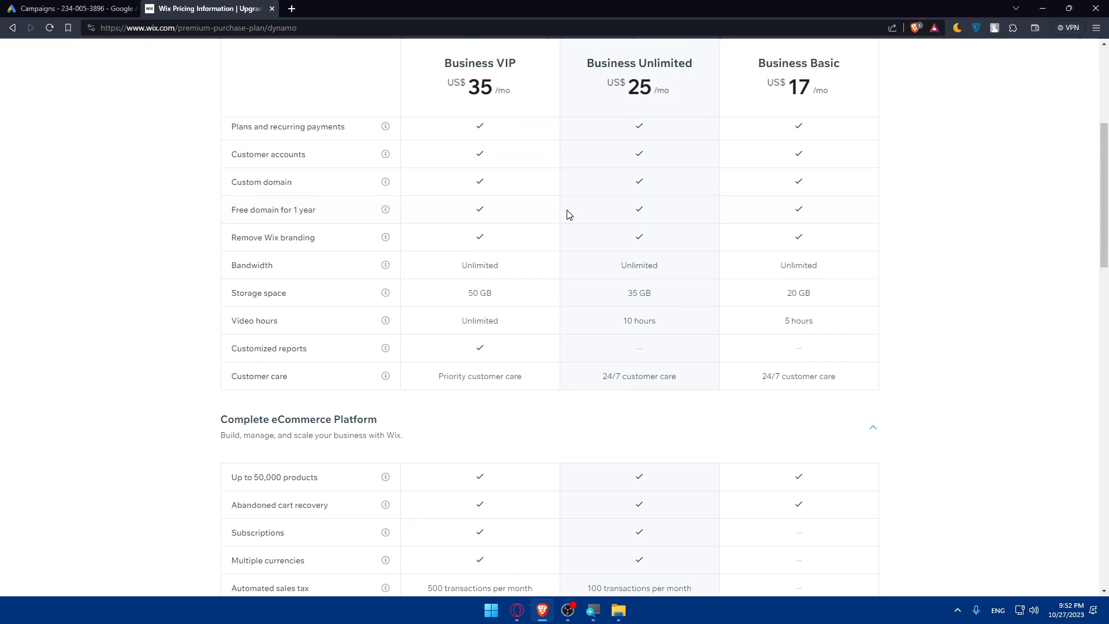
scroll("down", 3)
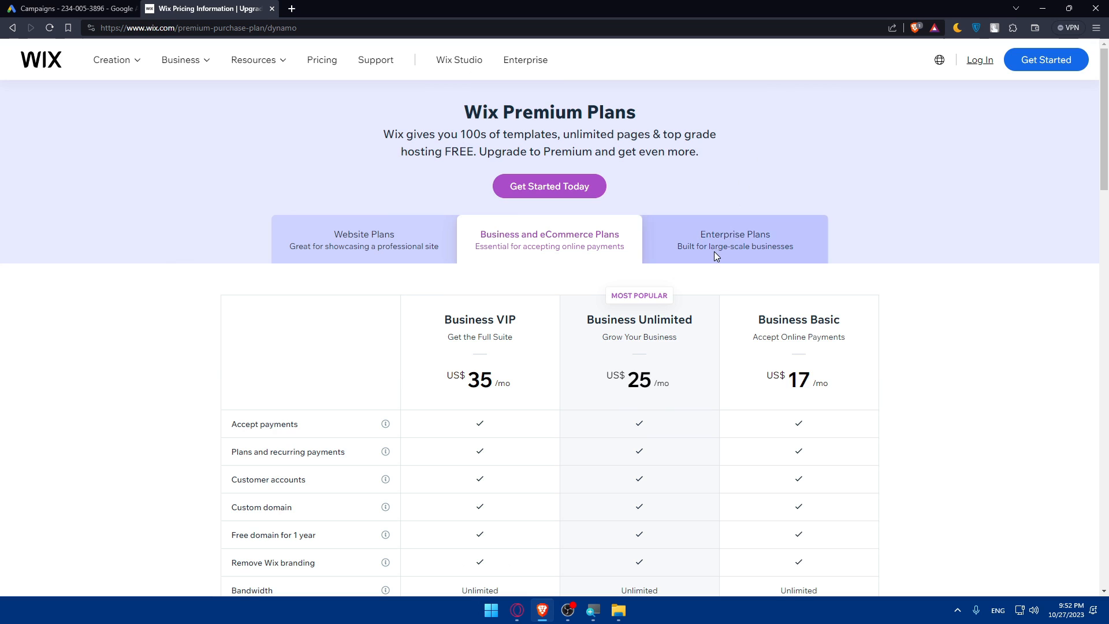
left_click(734, 239)
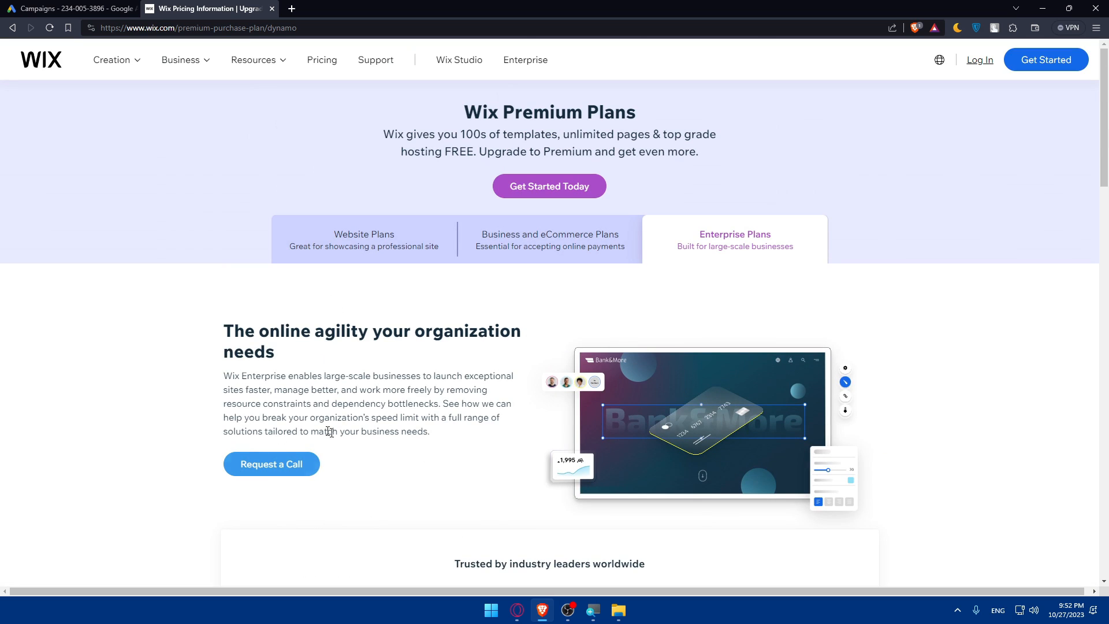
left_click(980, 59)
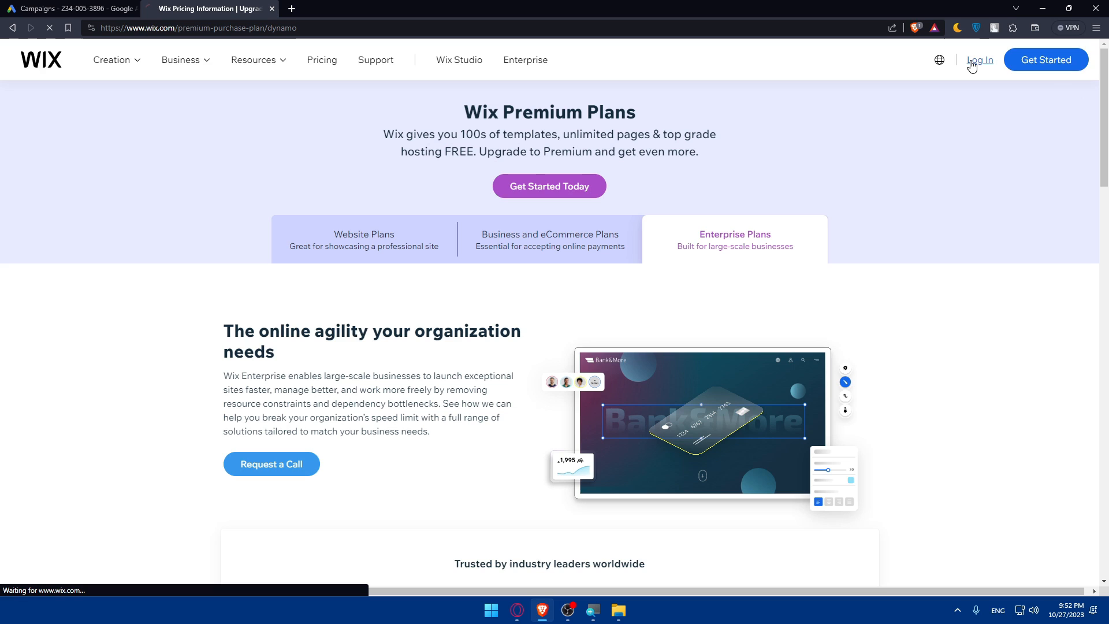
left_click(979, 59)
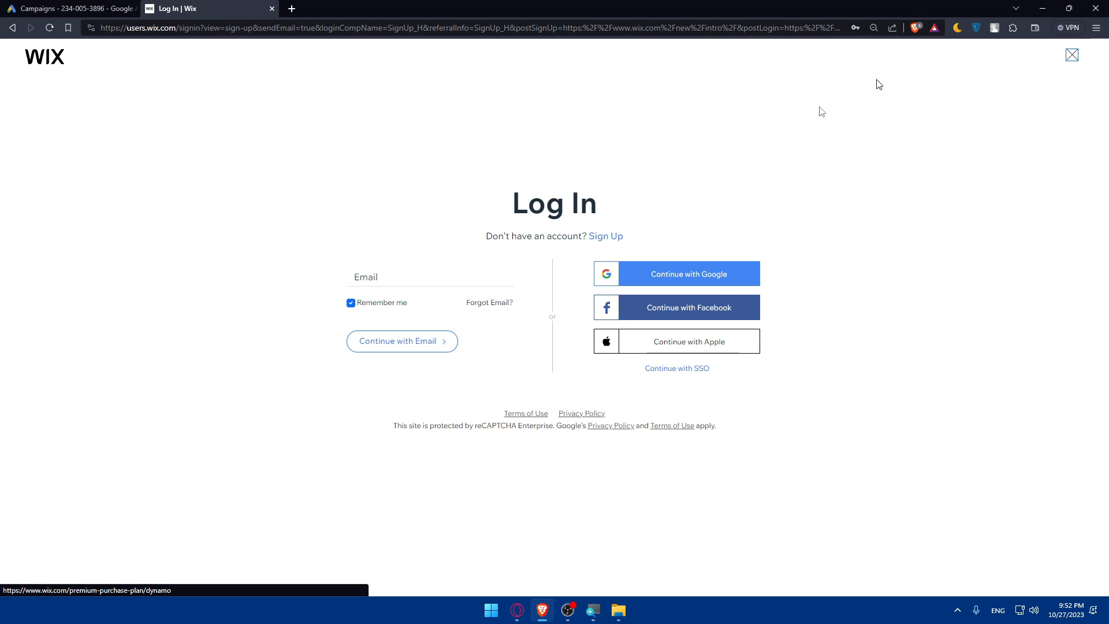
- Log in to Wix with the Google account and skip the recovery phone prompt
left_click(676, 274)
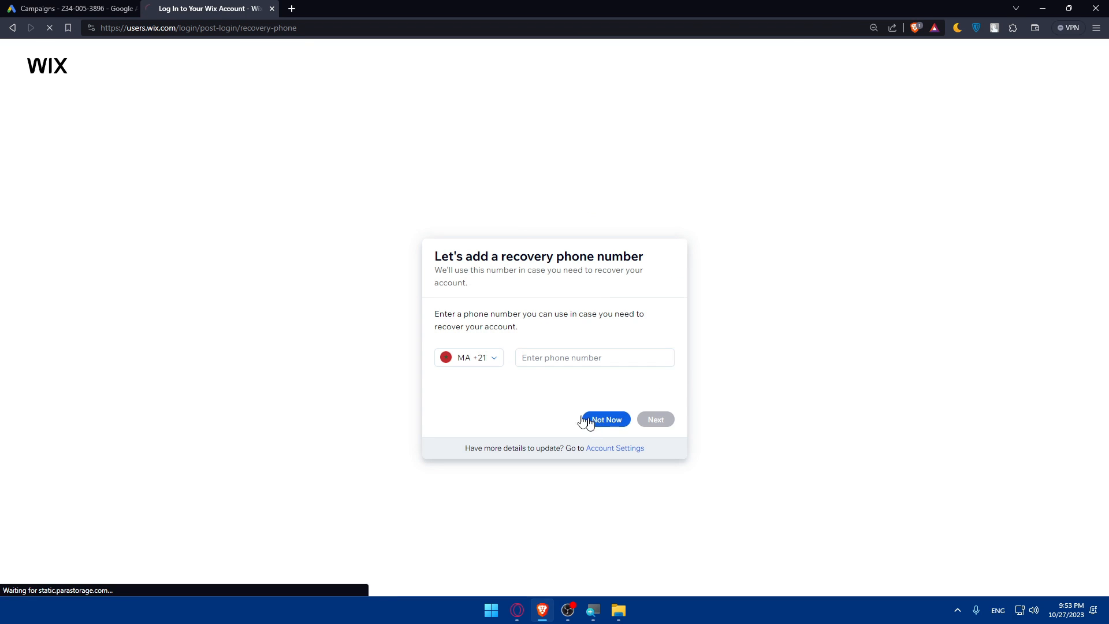
left_click(604, 419)
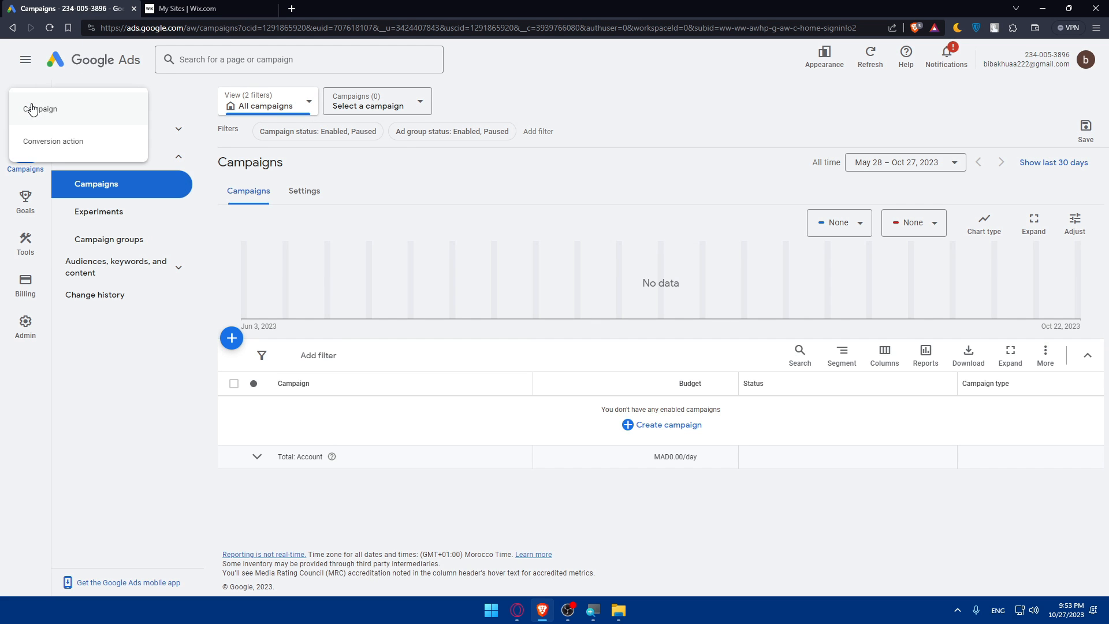
- Create a new conversion action tracking website conversions such as sign-ups and page views
left_click(52, 141)
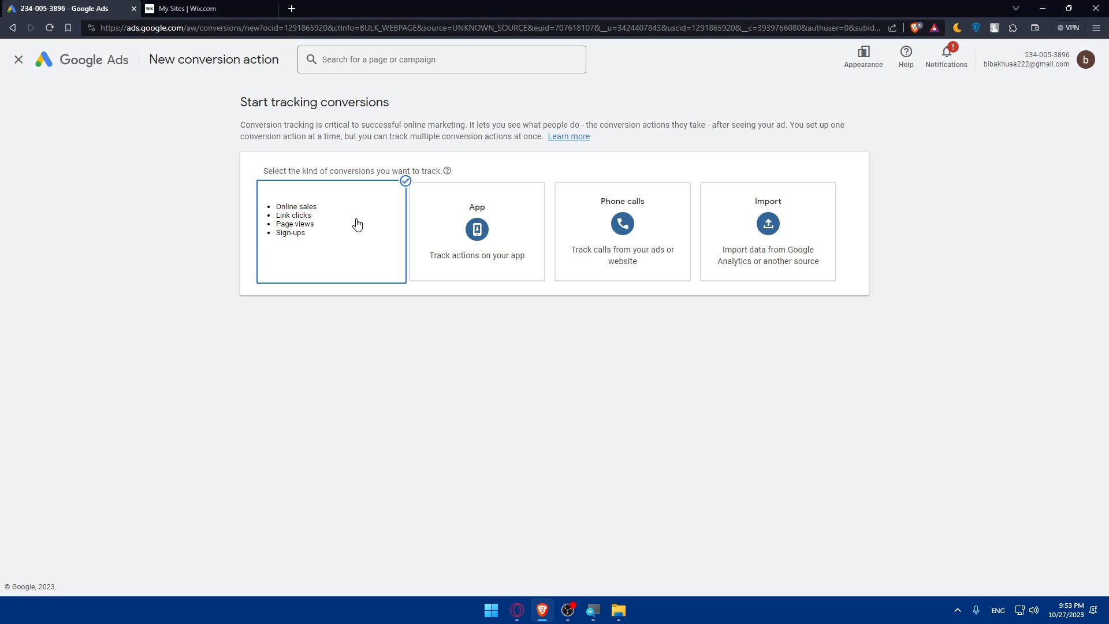
left_click(332, 231)
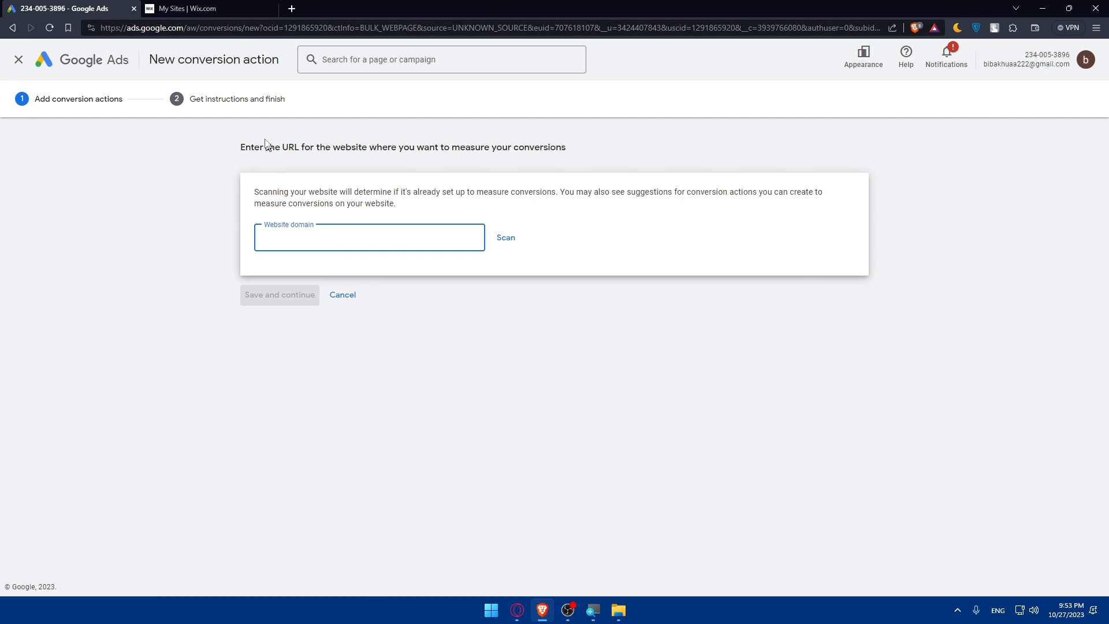
- Go to the Mromix site's Wix dashboard and start editing the site
left_click(188, 9)
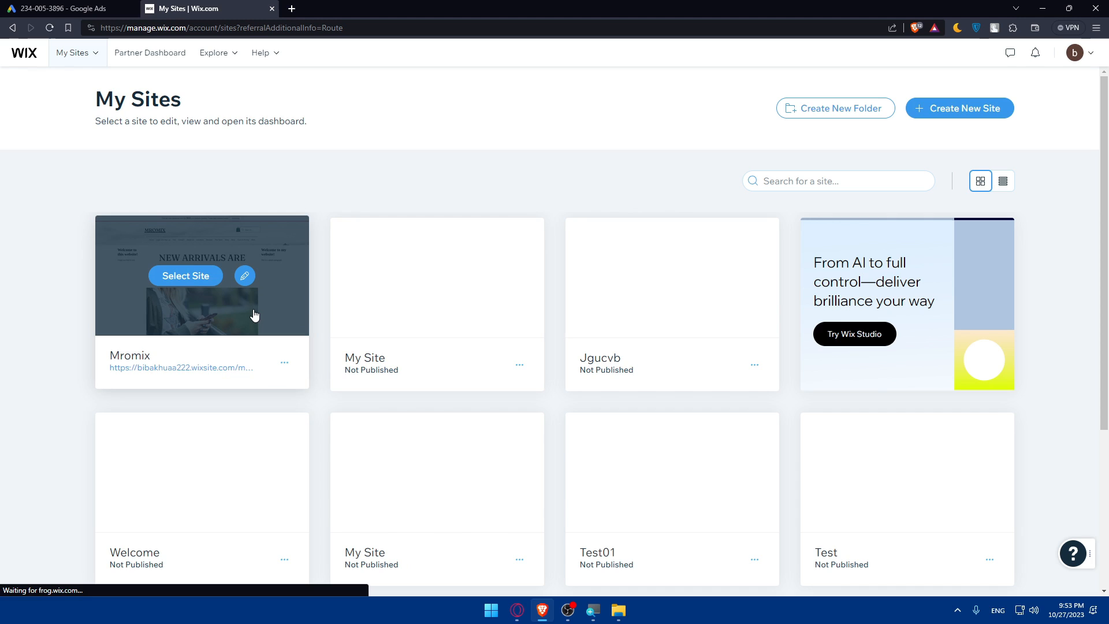
left_click(185, 276)
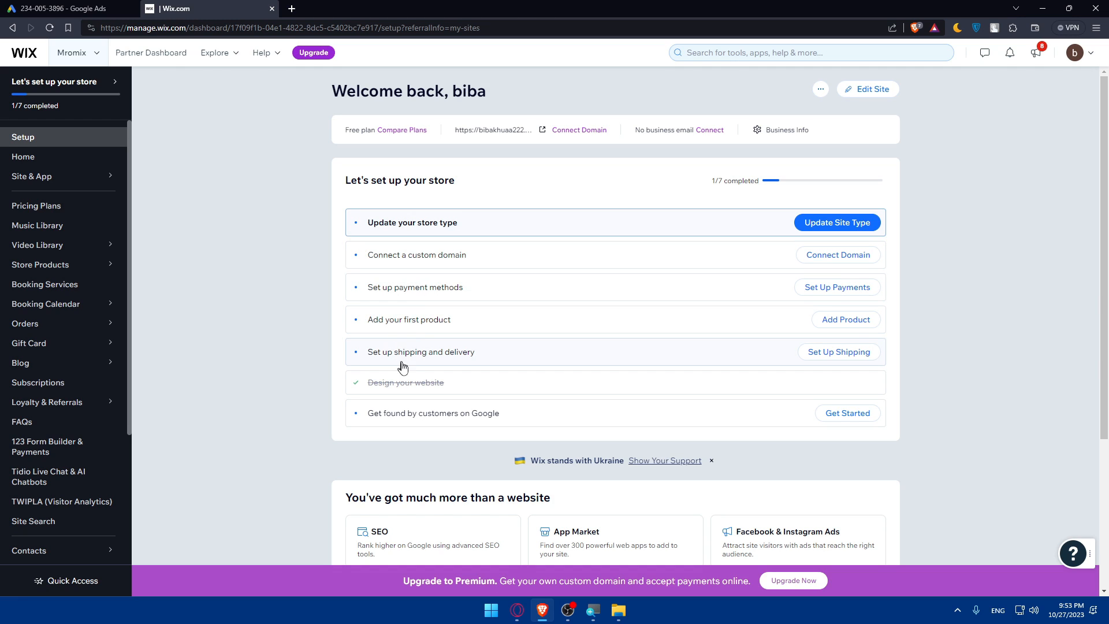
left_click(64, 8)
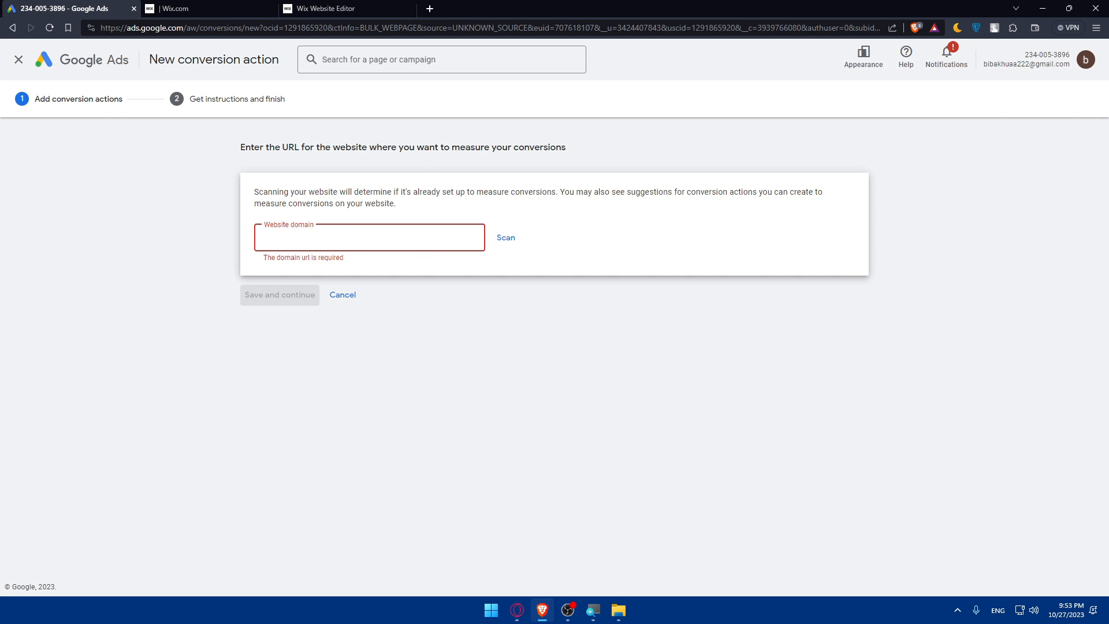
left_click(345, 9)
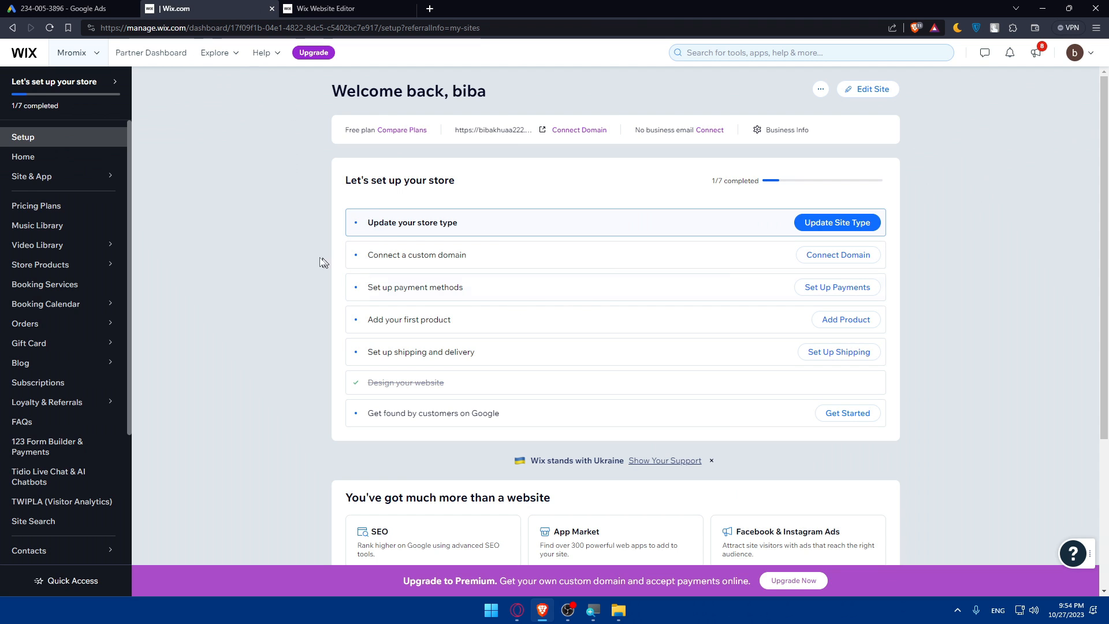
left_click(346, 8)
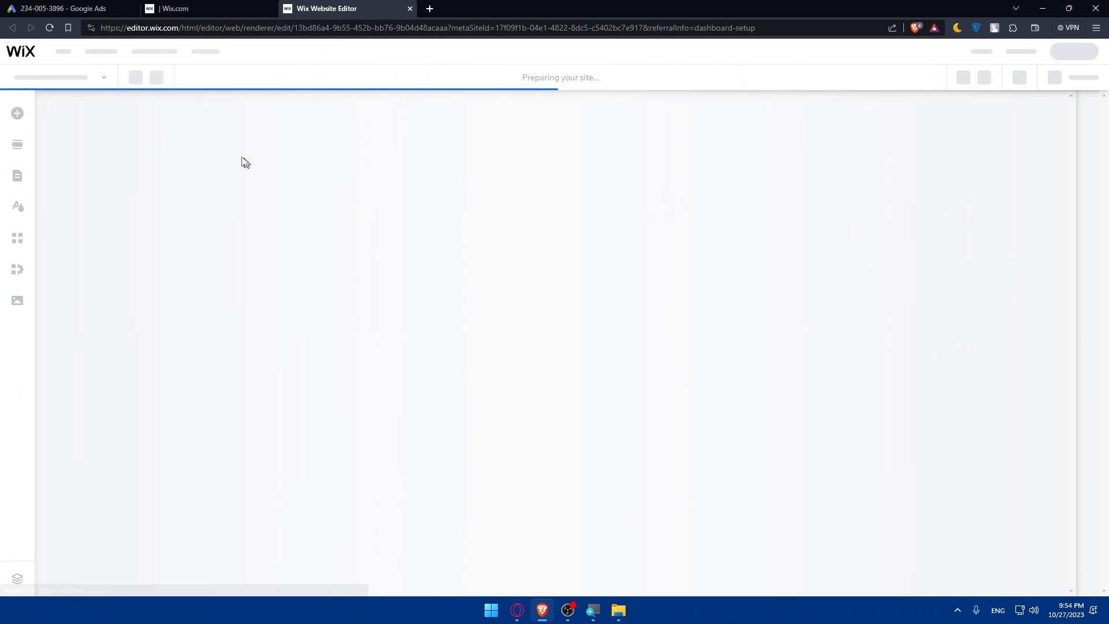
- Let the Mromix editor load and view its live homepage in a new tab
left_click(64, 8)
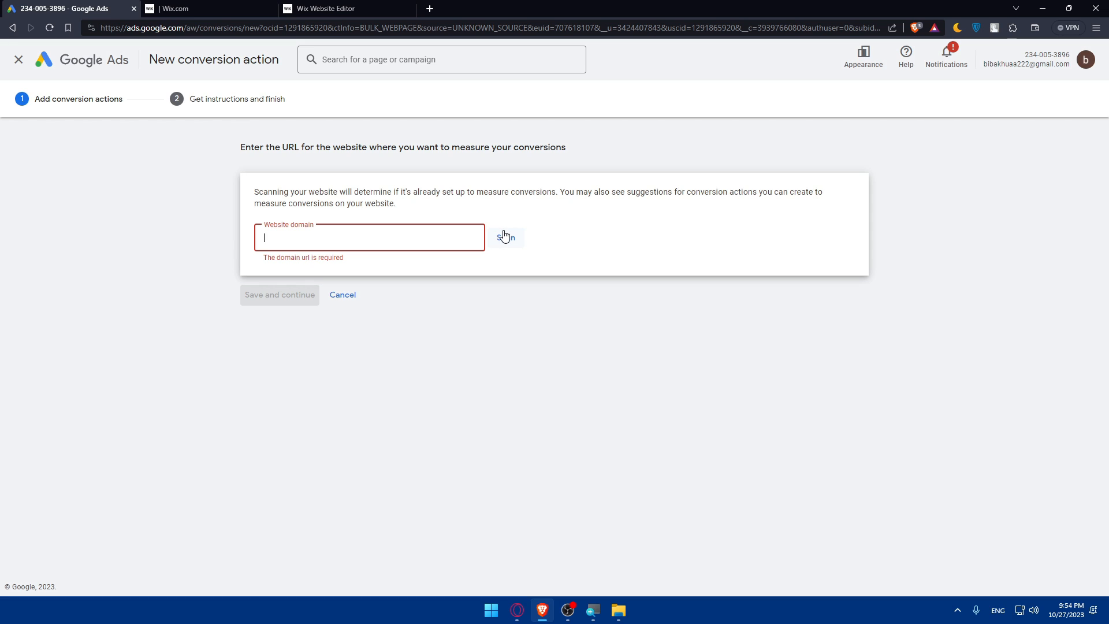
left_click(347, 9)
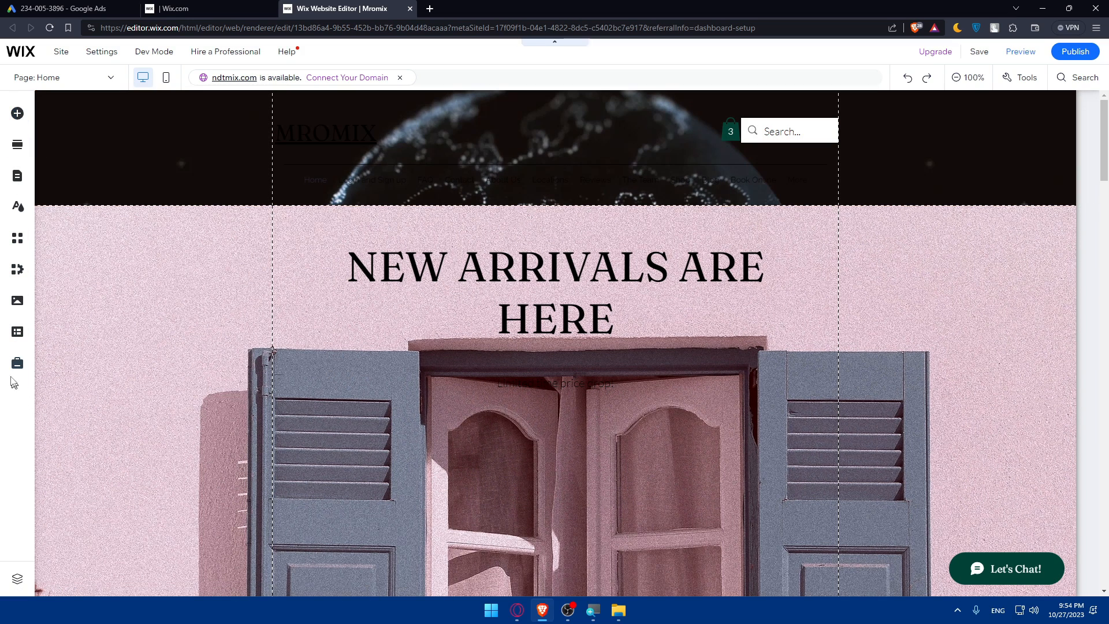
mouse_move(17, 269)
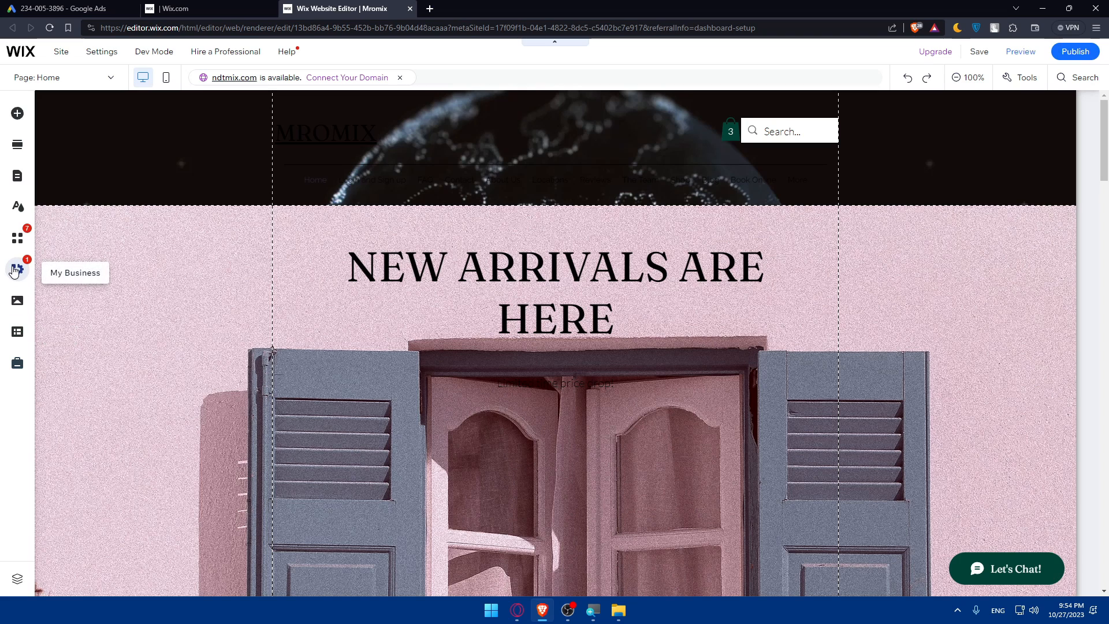
mouse_move(14, 401)
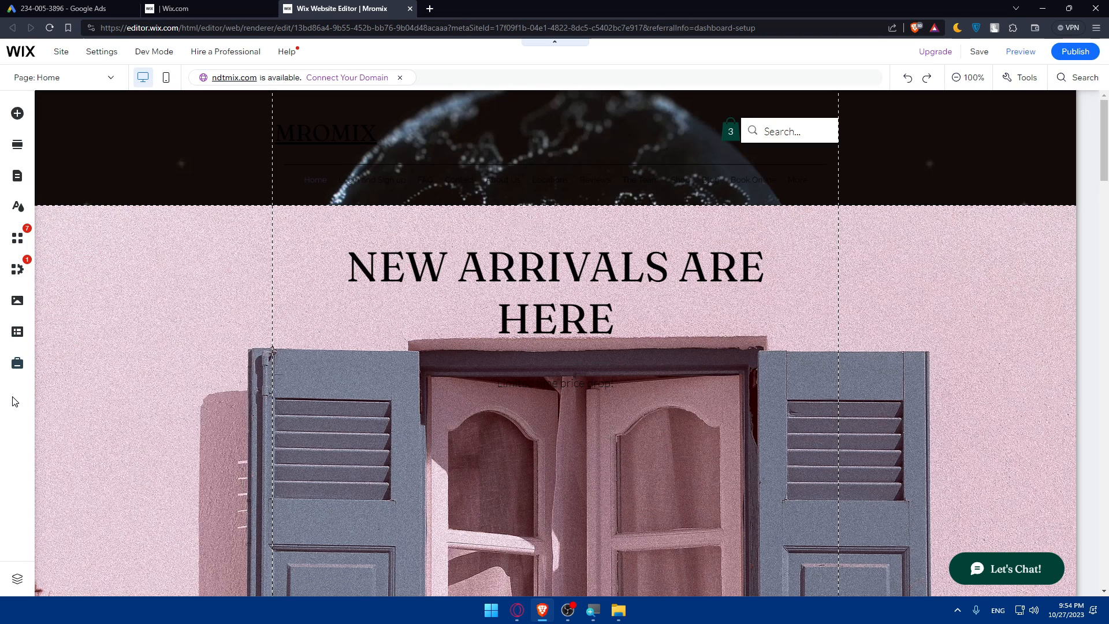
left_click(1074, 51)
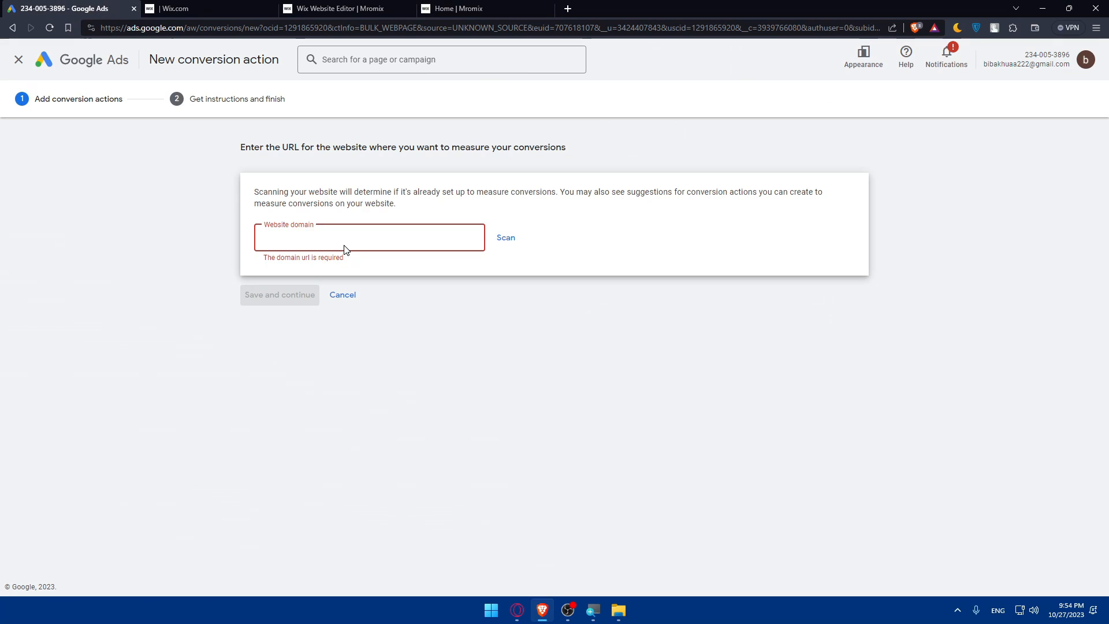
type("https://bibakhuaa222.wixsite.com/mromix")
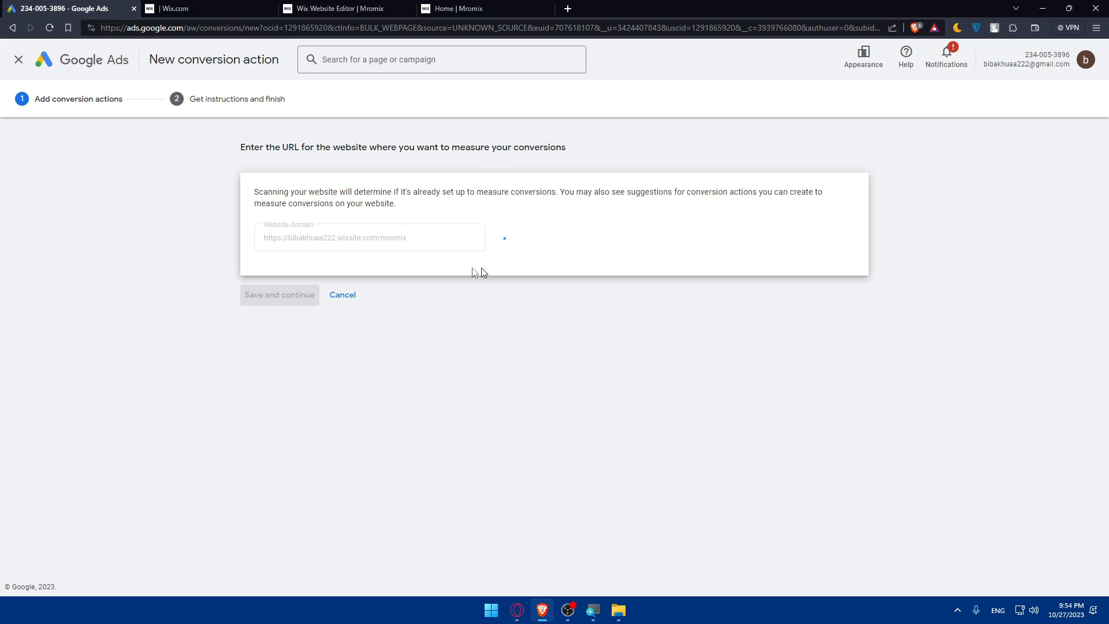
left_click(460, 8)
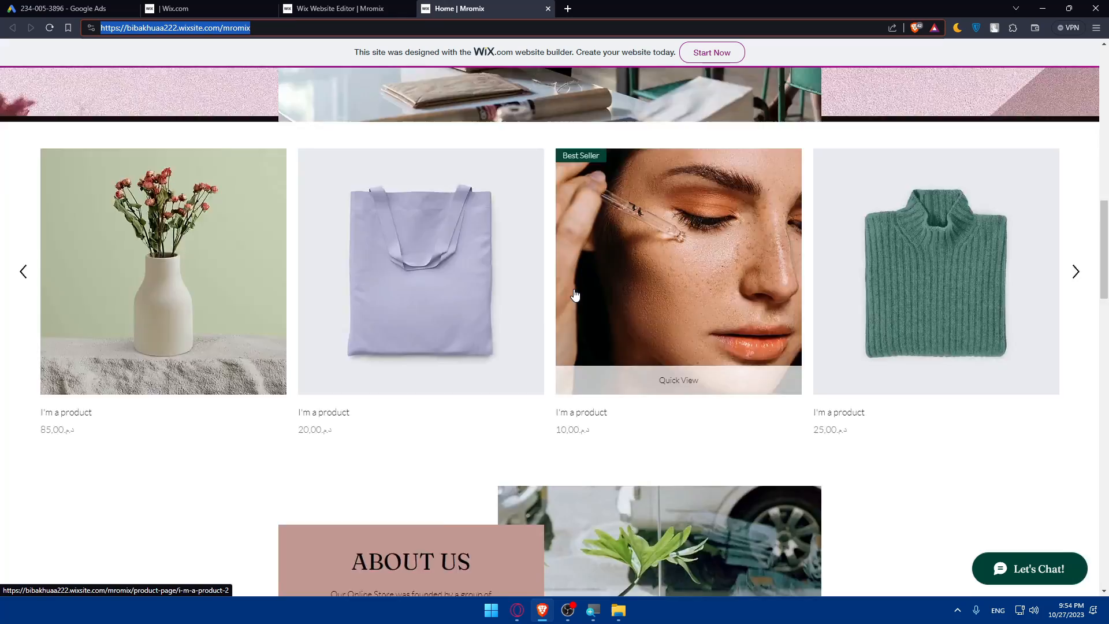
scroll("down", 3)
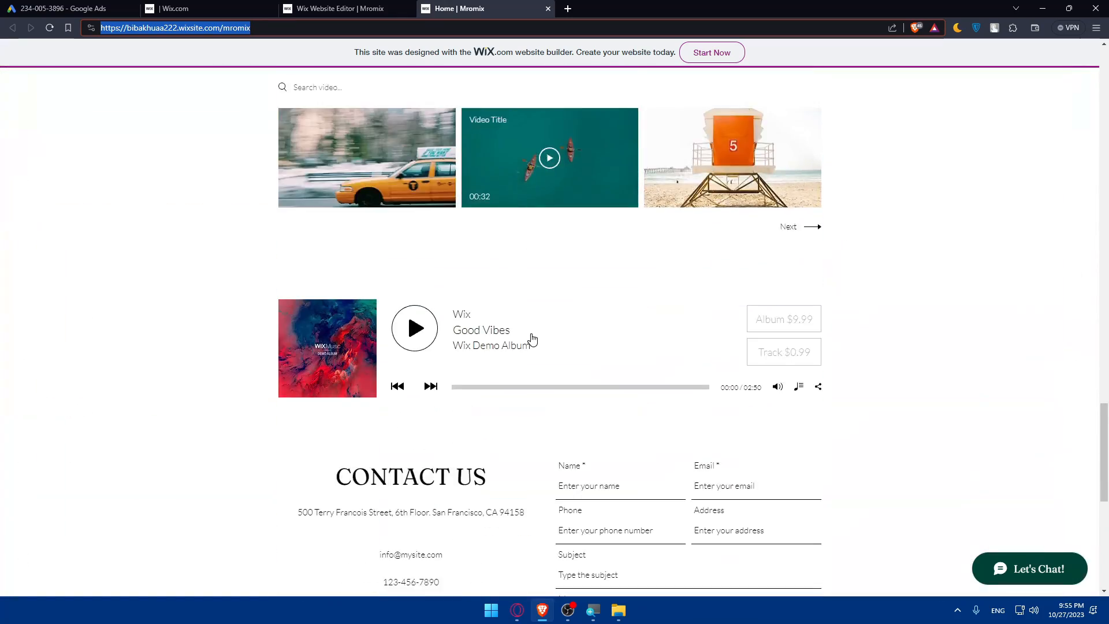
scroll("down", 3)
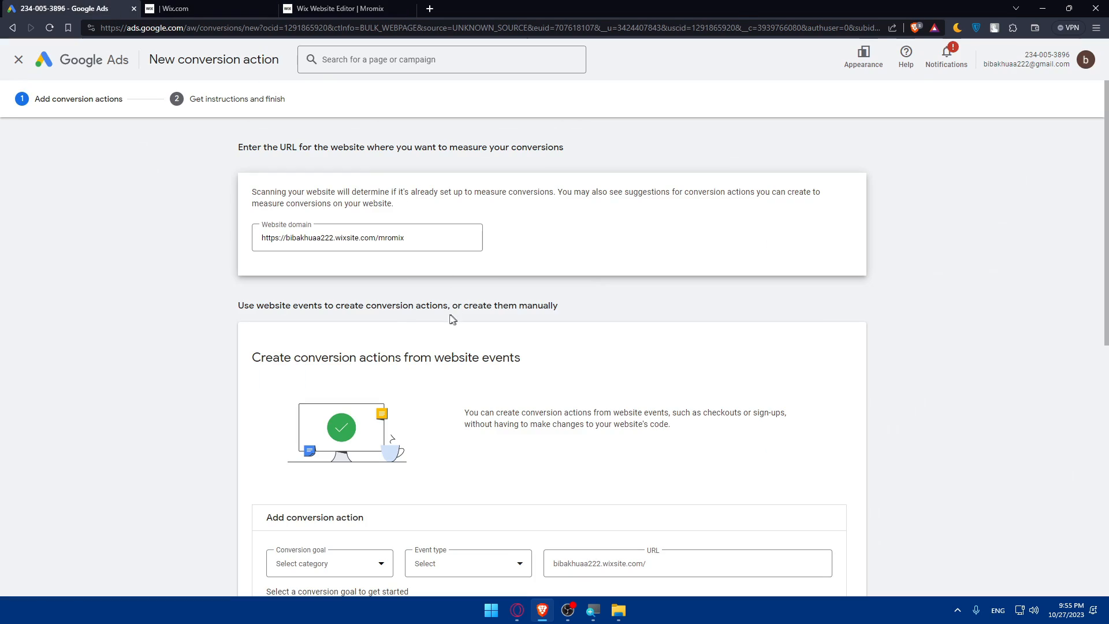
scroll("down", 3)
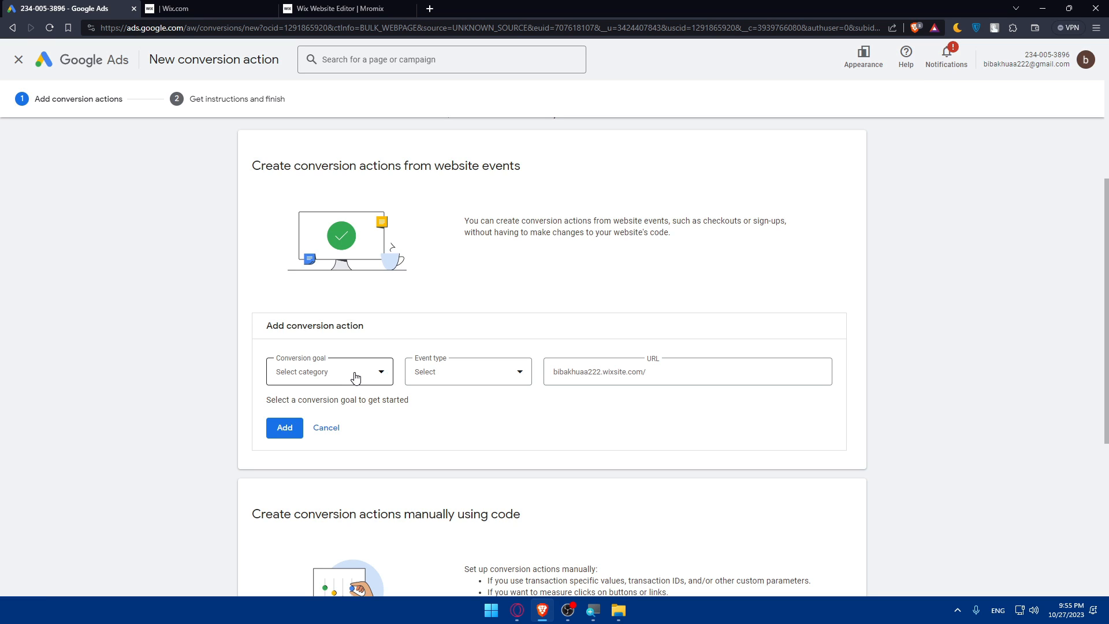
scroll("down", 3)
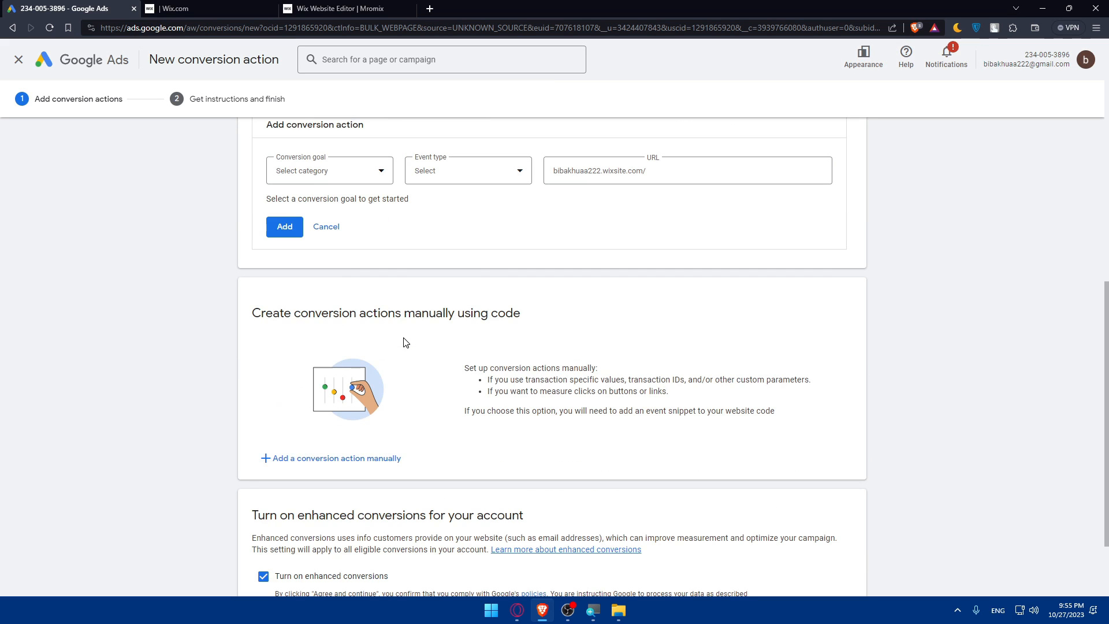
- Show the conversion goal categories for the website-event conversion action
left_click(329, 171)
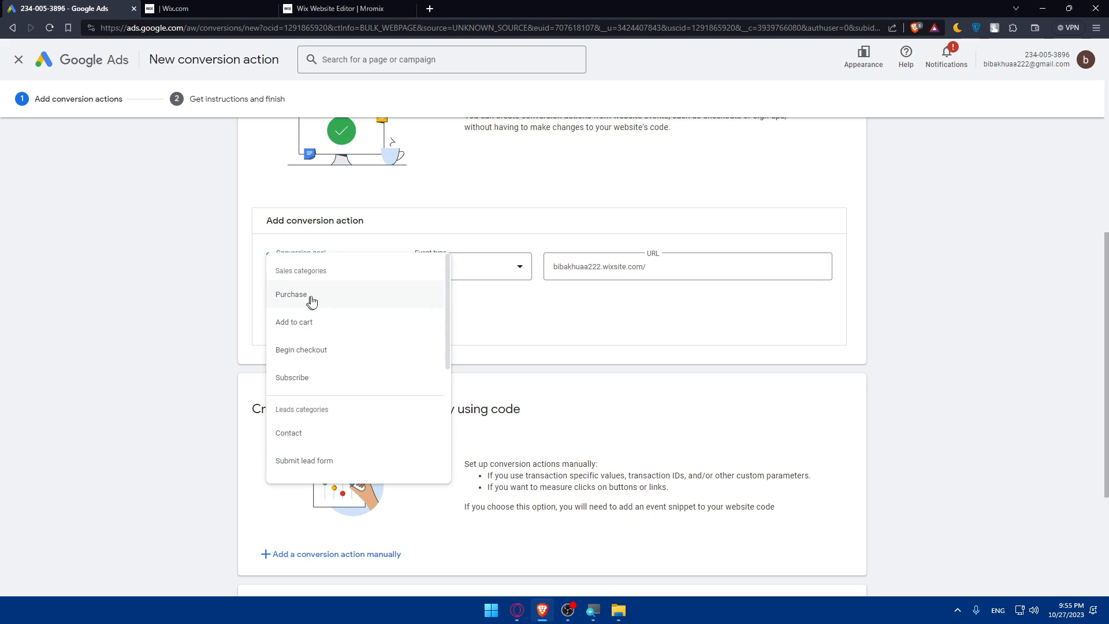
mouse_move(17, 336)
type("zapier.com")
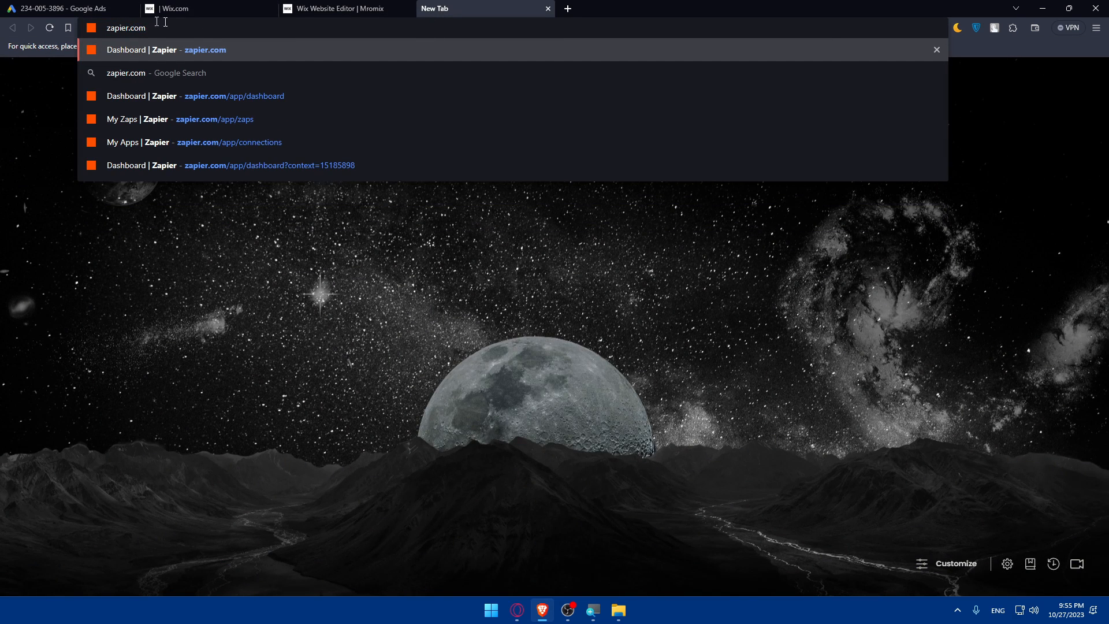
- Go to the Zapier dashboard's connected apps and select Google Ads
left_click(163, 50)
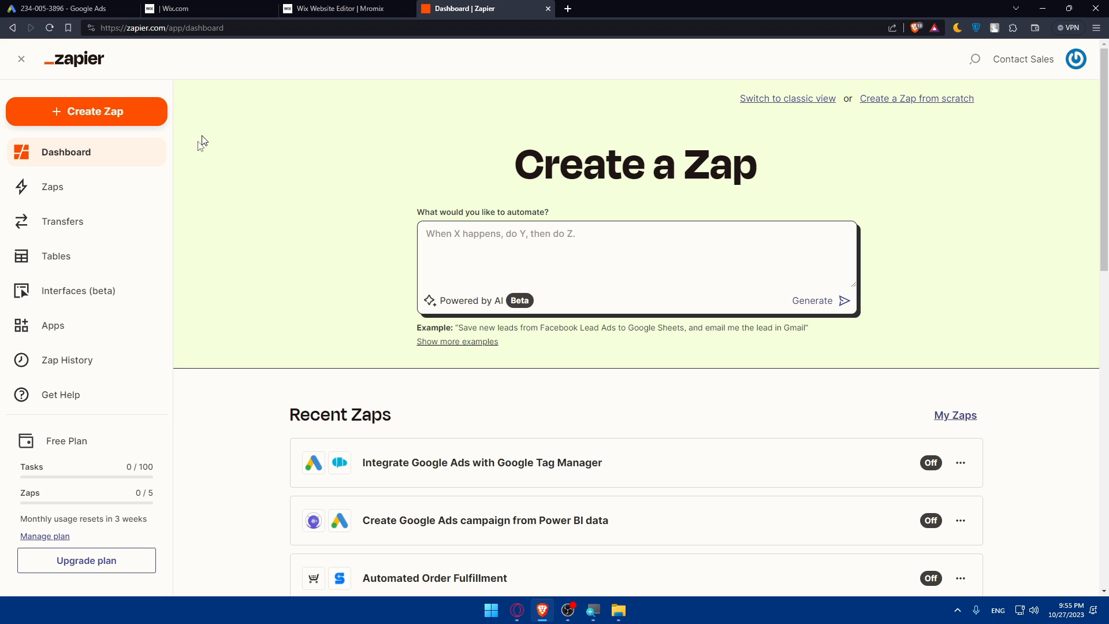
mouse_move(52, 326)
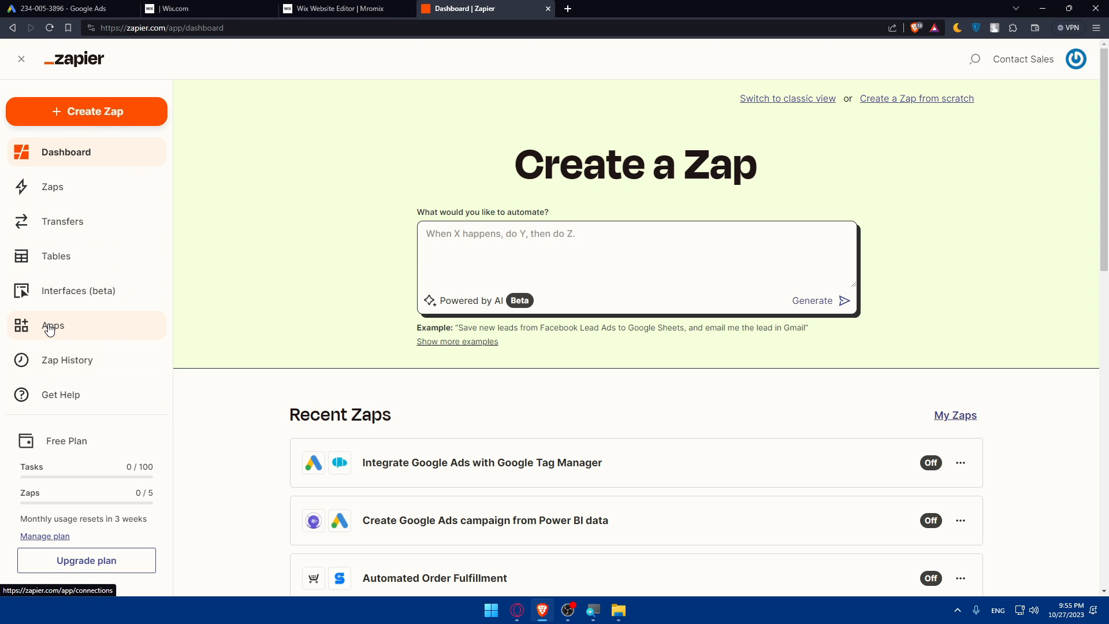
left_click(78, 290)
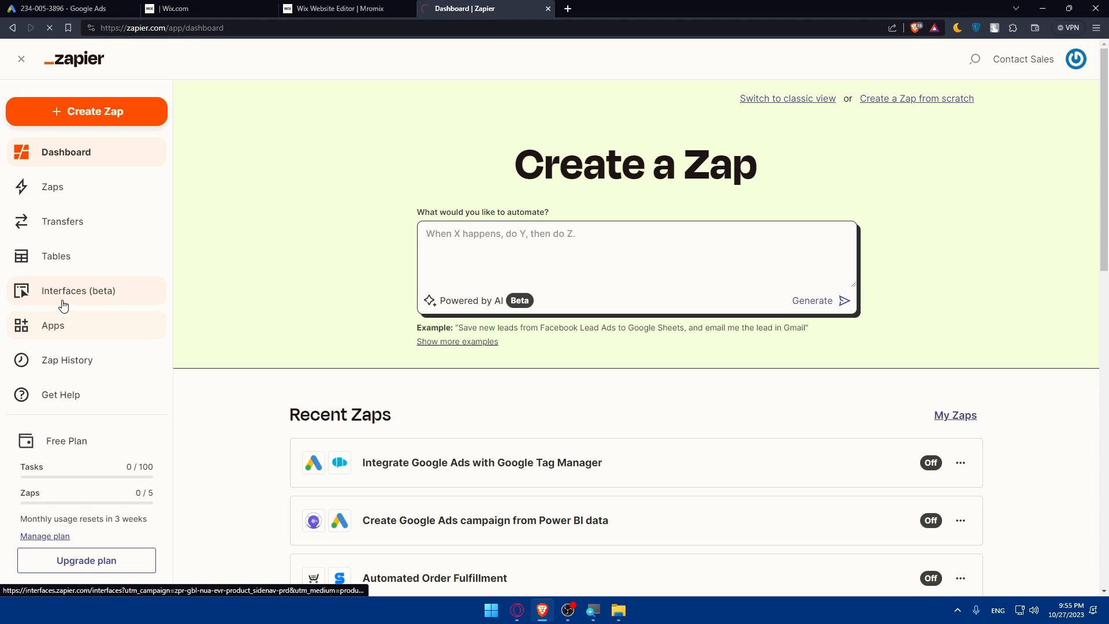
left_click(52, 326)
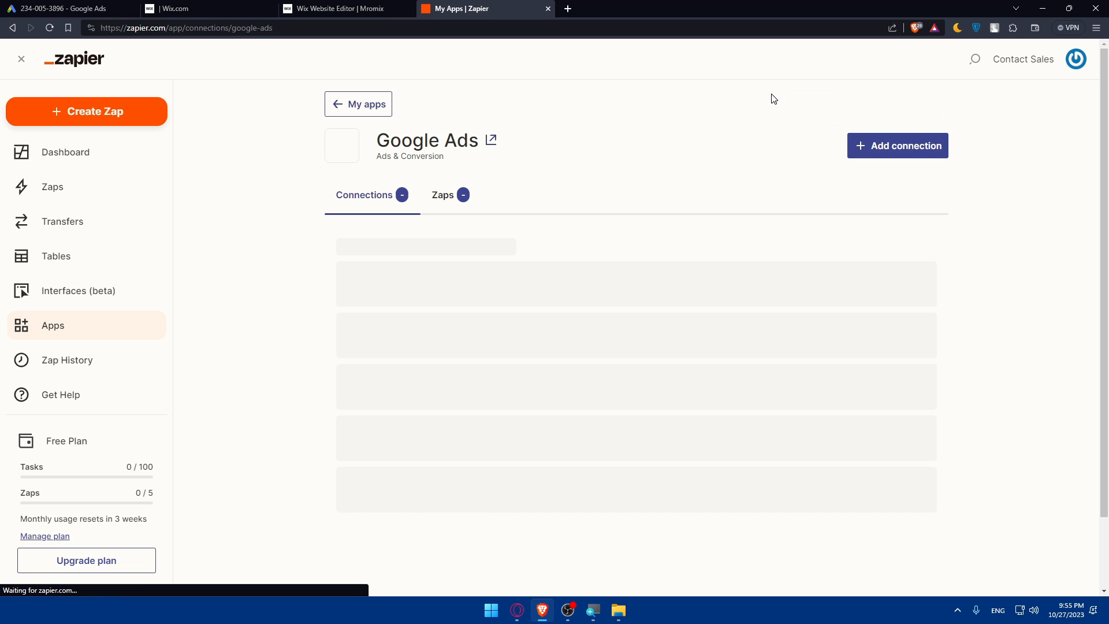
- Search for Wix and add a connection for the Mromix site, approving the integration
left_click(358, 104)
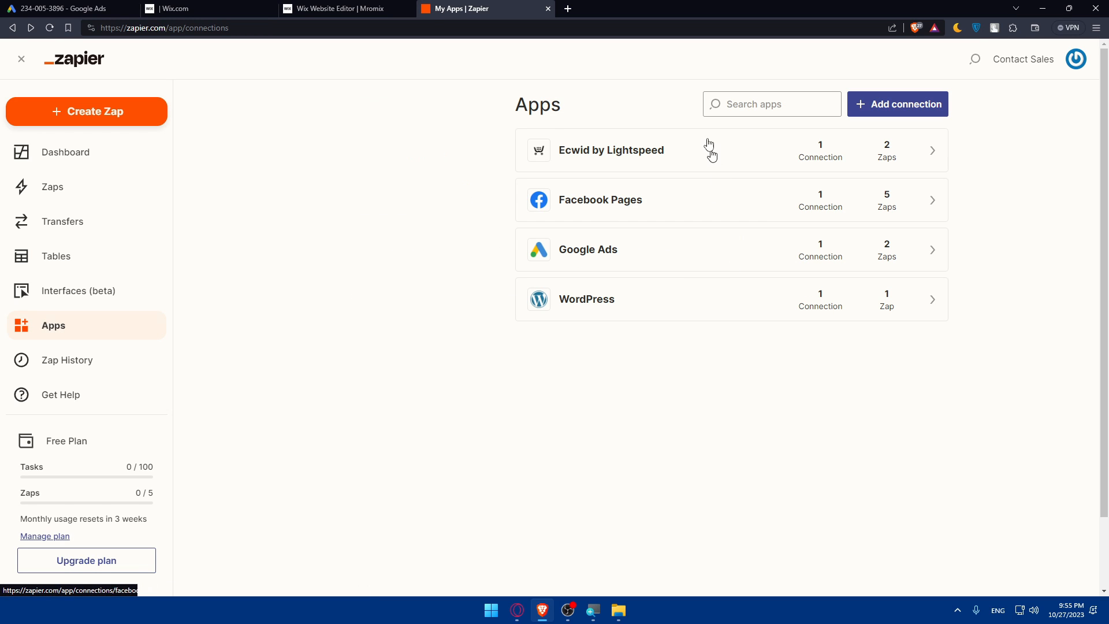
type("wix")
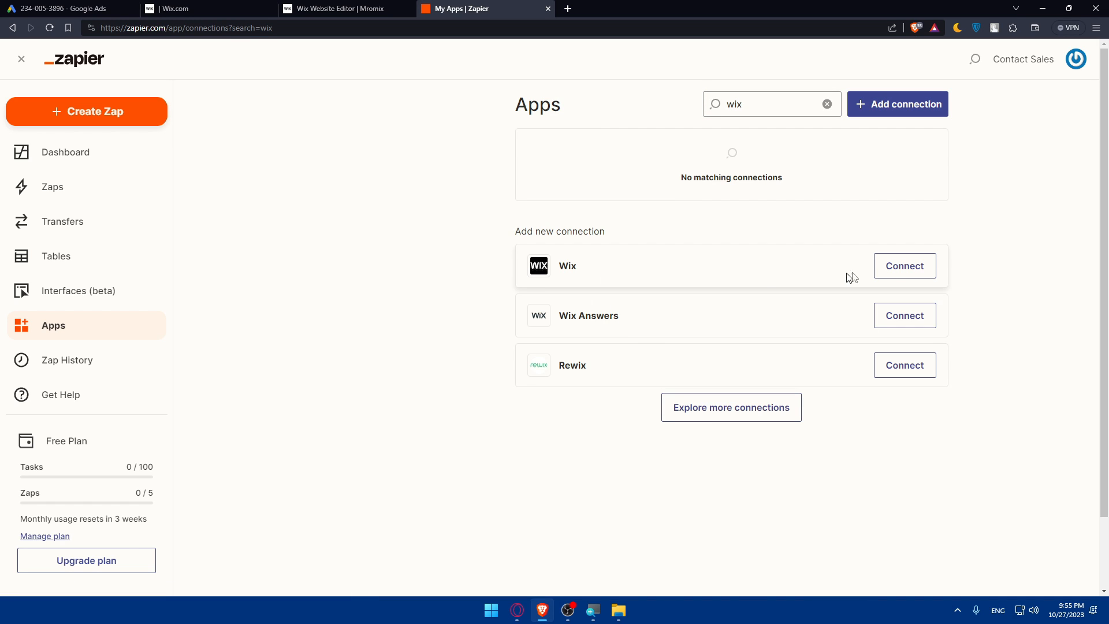
left_click(903, 266)
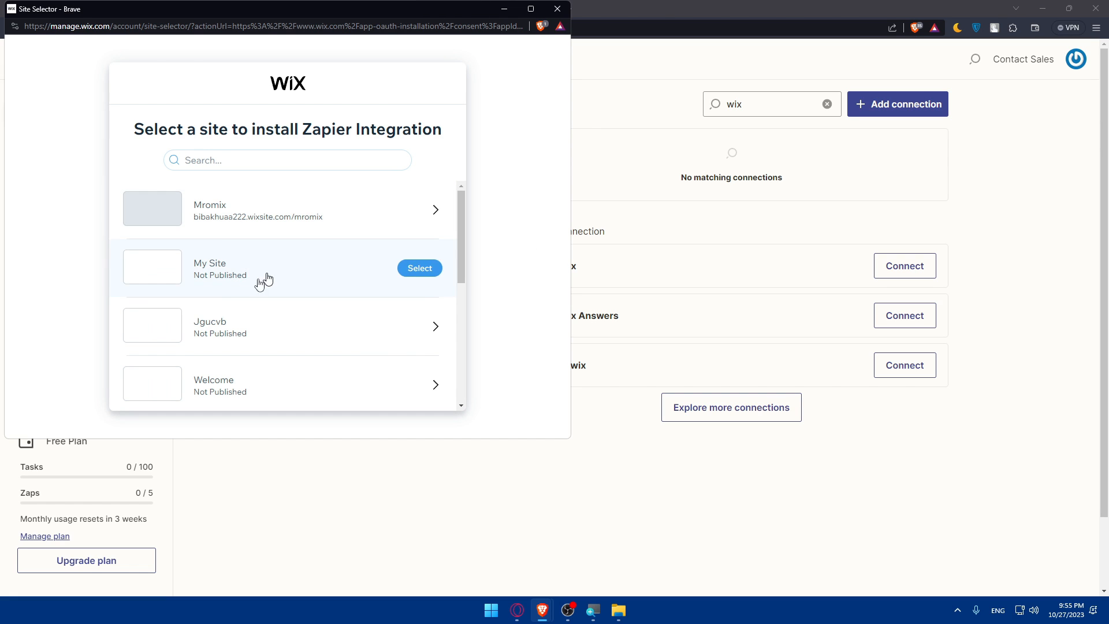
left_click(418, 209)
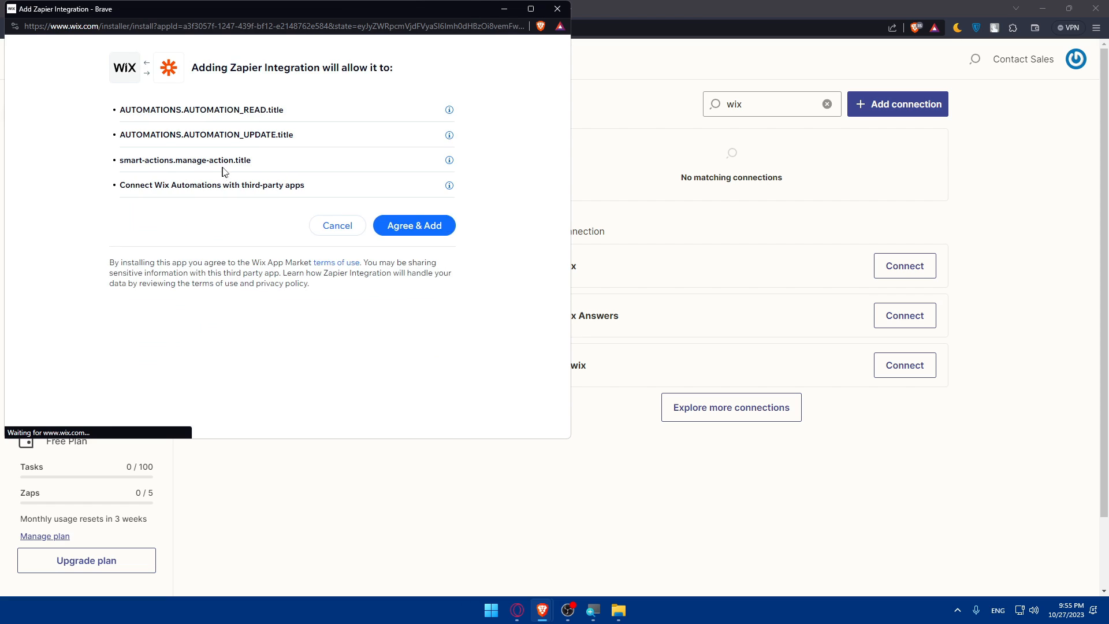
left_click(413, 226)
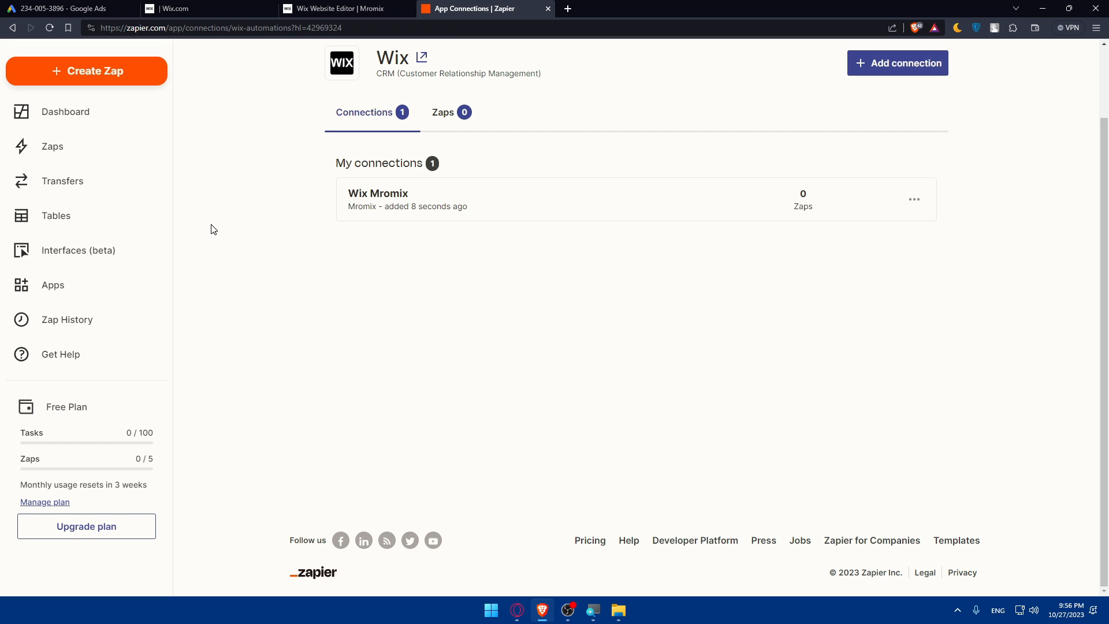
- Create a new Zap and generate an AI suggestion from 'connect google ads with wix'
left_click(87, 70)
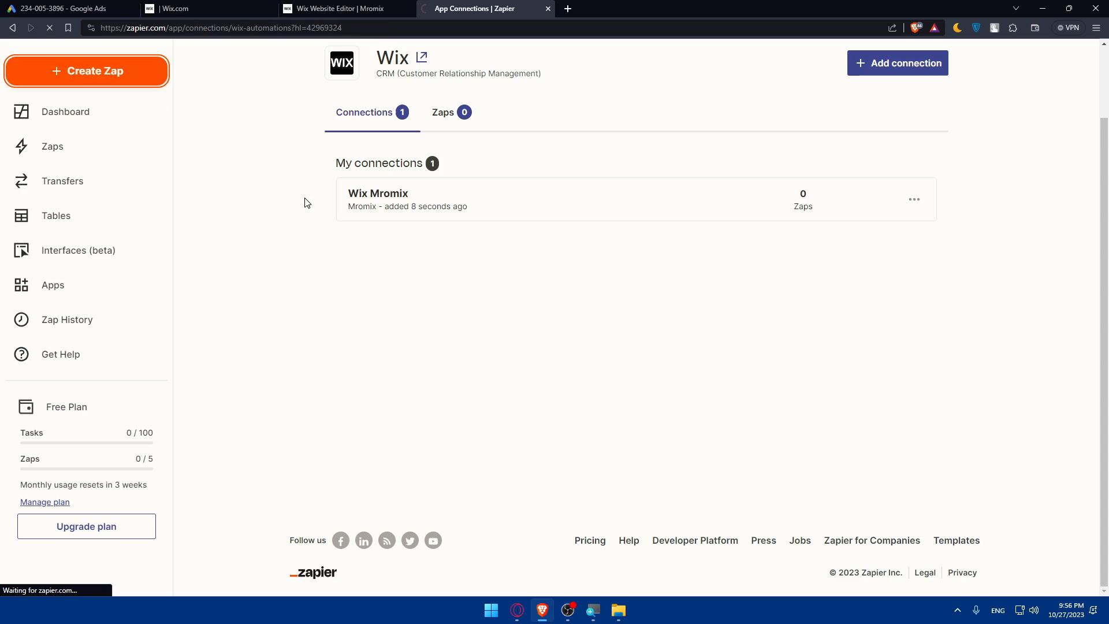
left_click(87, 71)
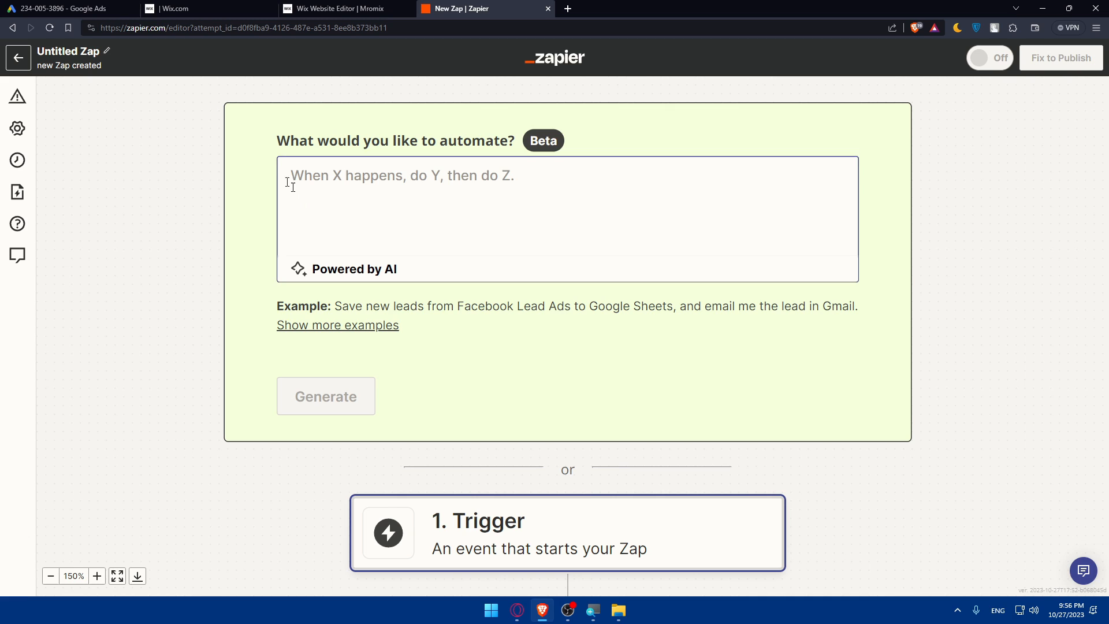
left_click(566, 216)
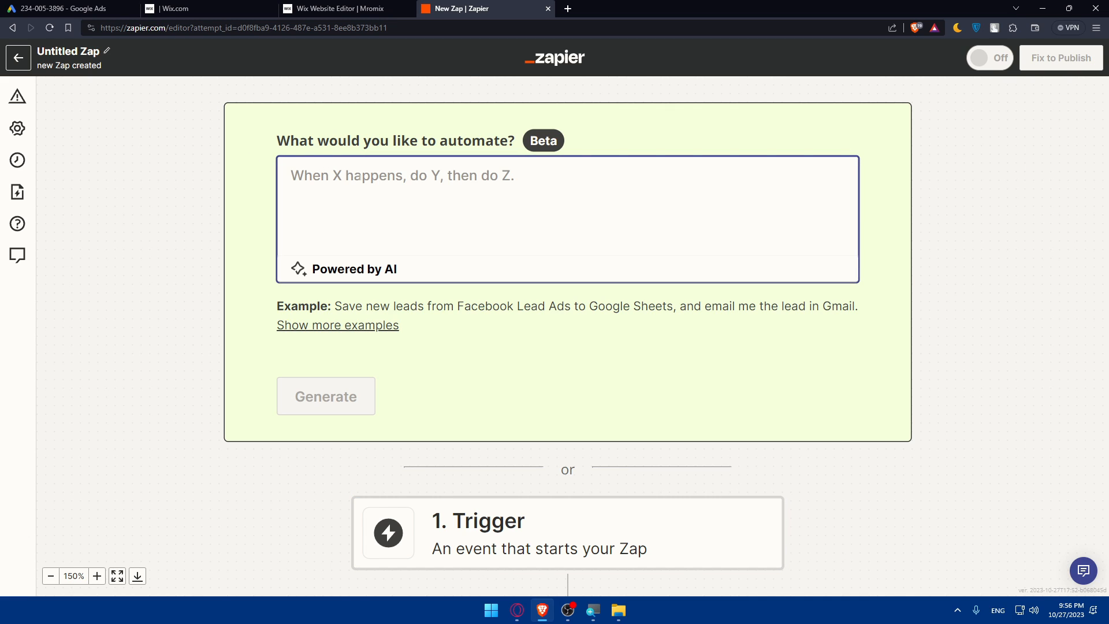
type("connect google ads")
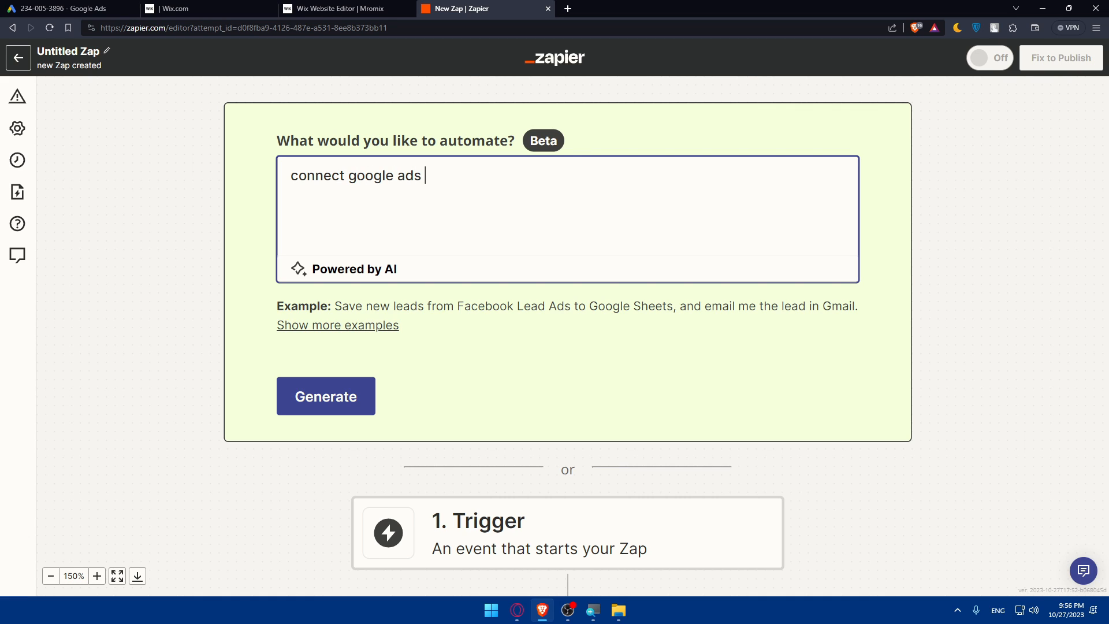
type("with wix")
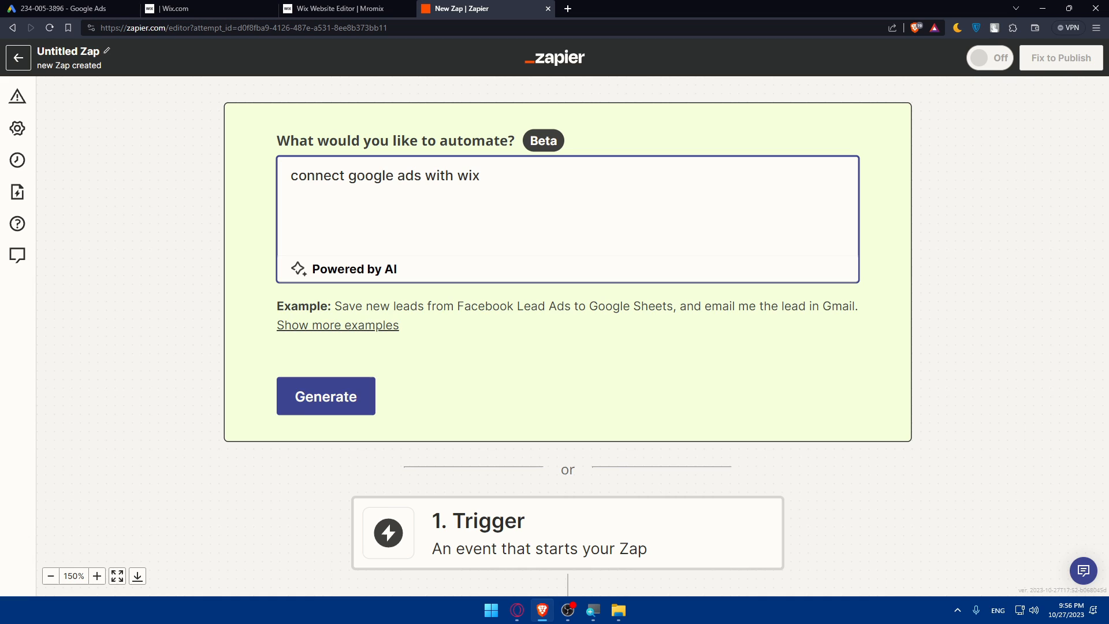
left_click(325, 395)
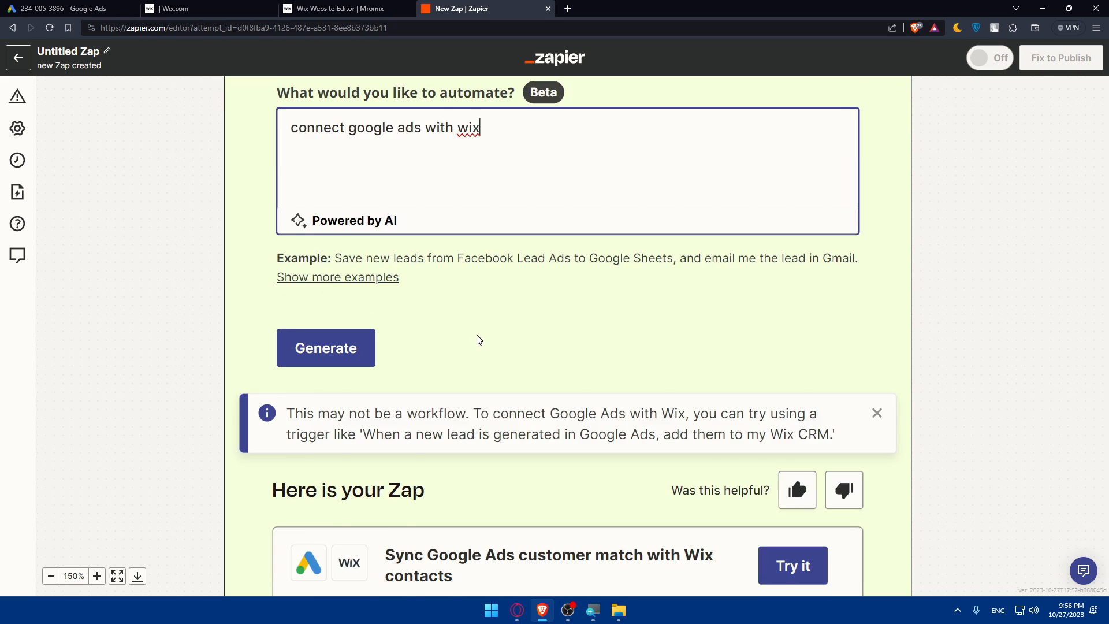
- Scroll through the suggested Google Ads lead-form to Wix contacts Zap
scroll("down", 3)
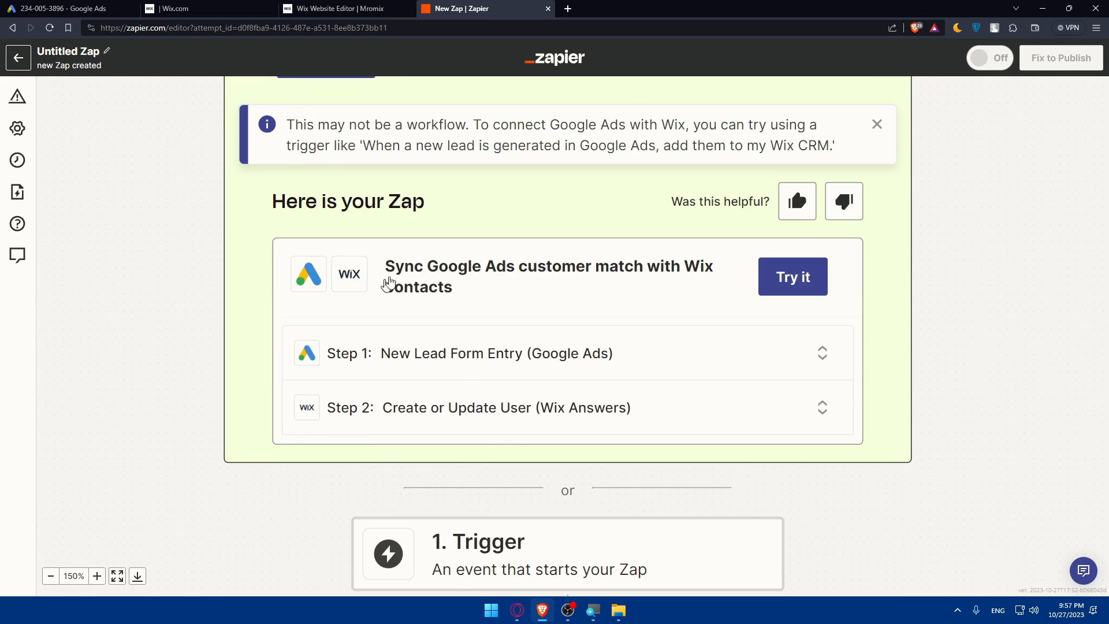
scroll("down", 3)
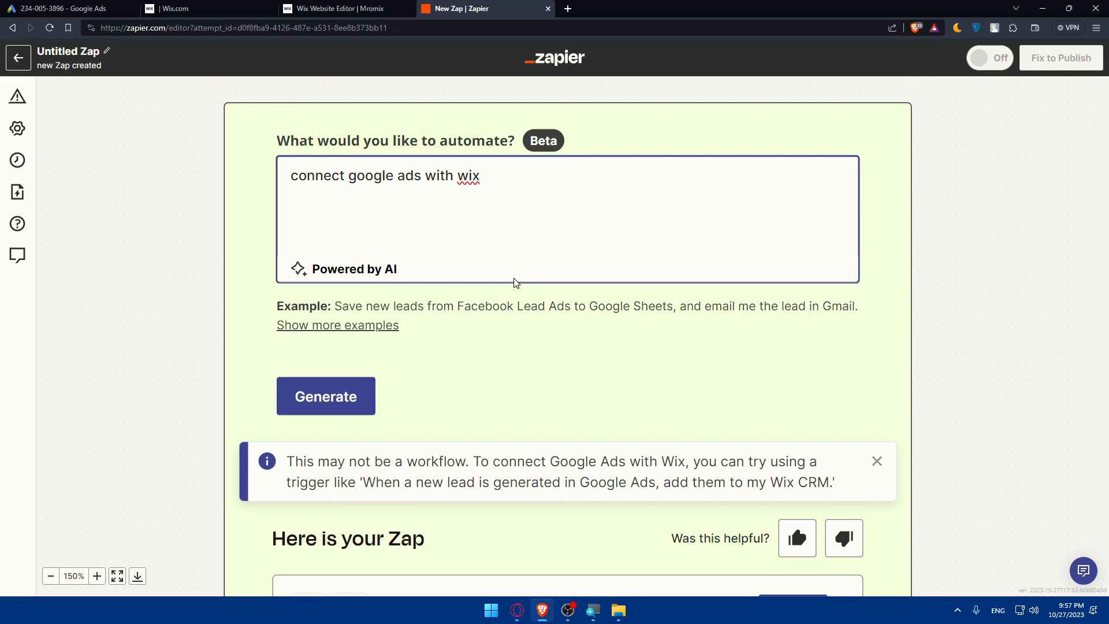
scroll("down", 3)
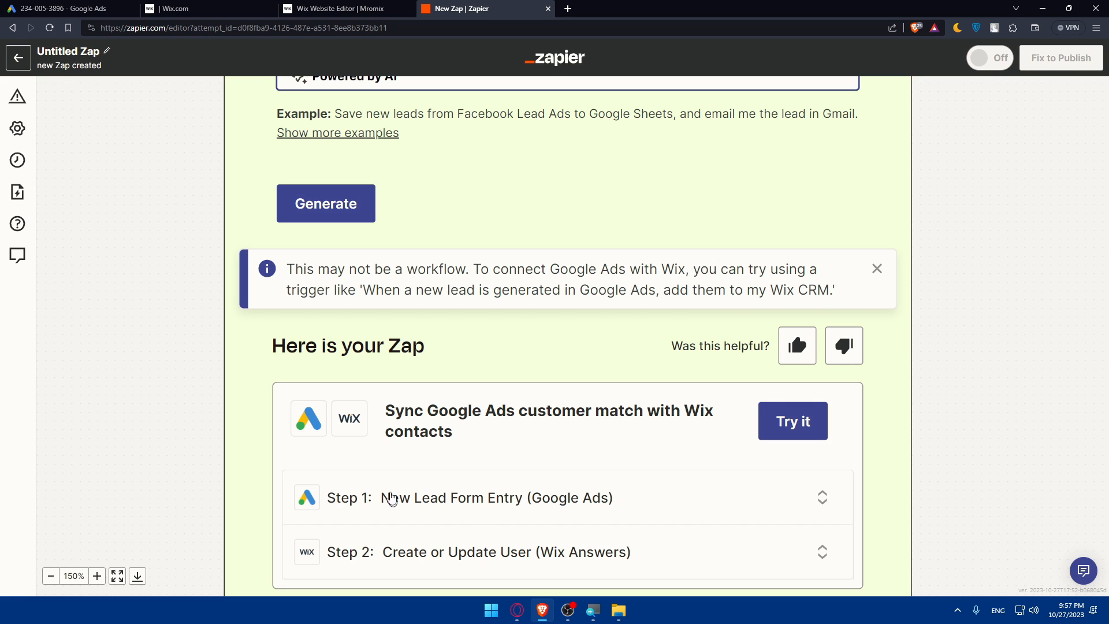
mouse_move(470, 490)
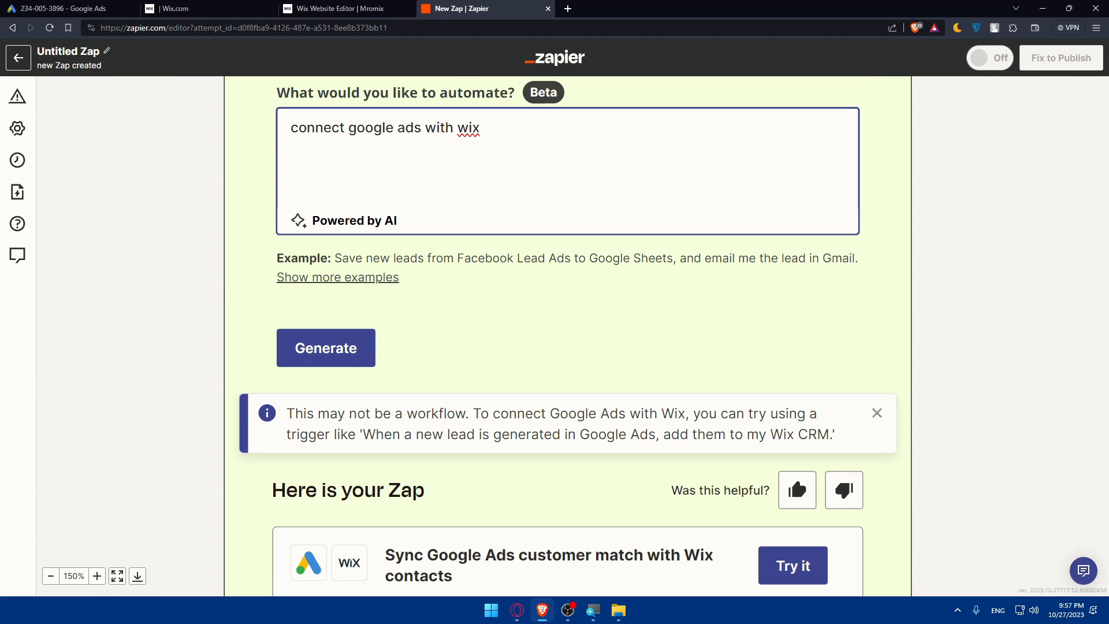
scroll("down", 3)
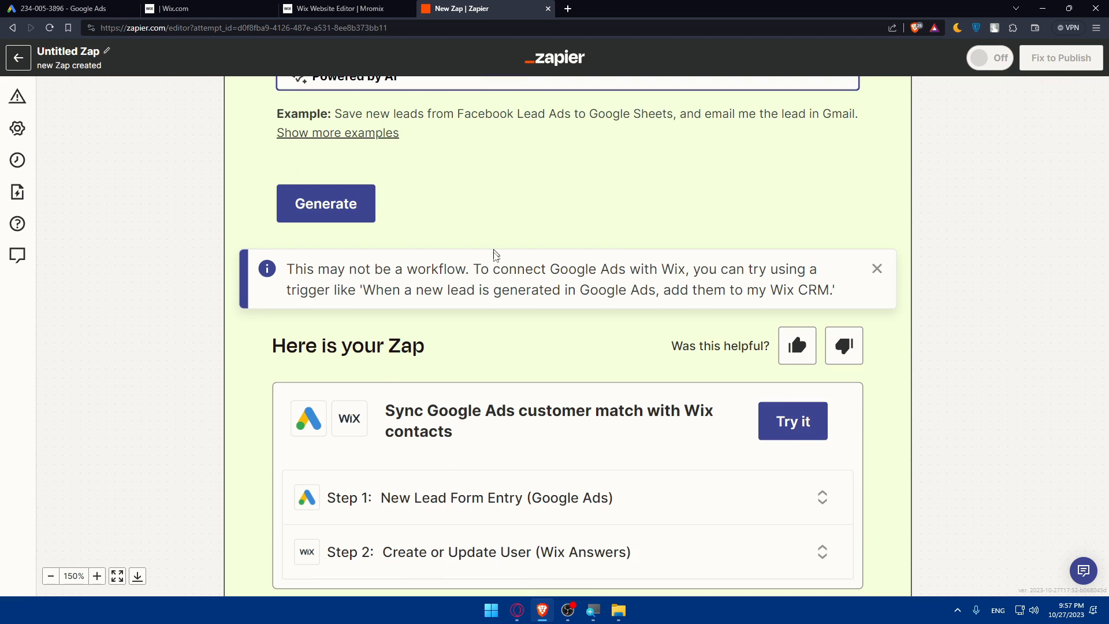
scroll("down", 3)
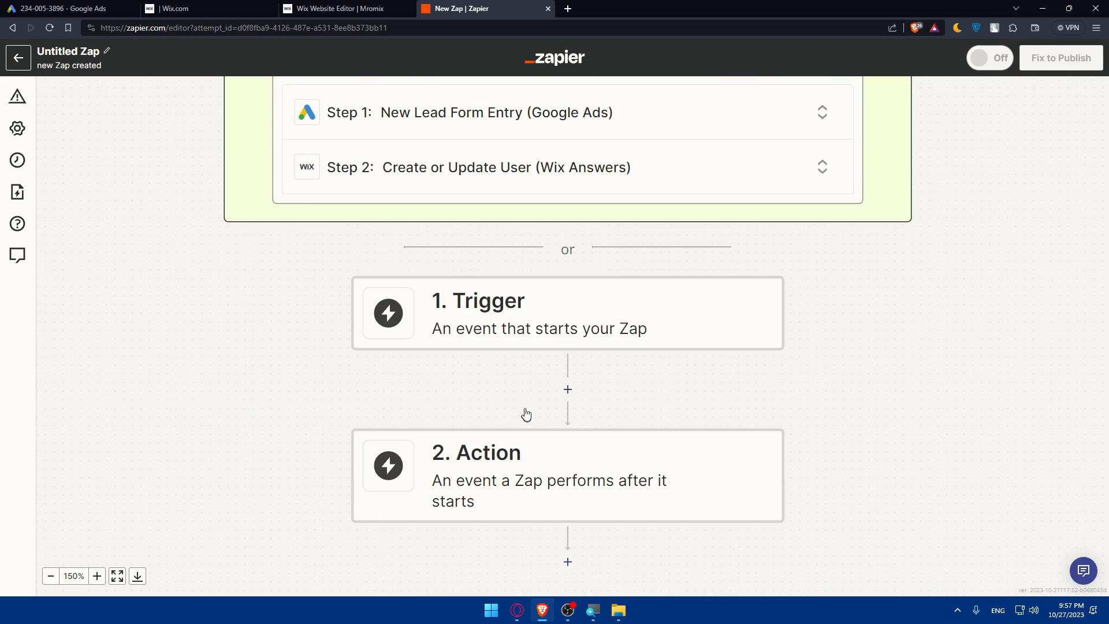
mouse_move(527, 408)
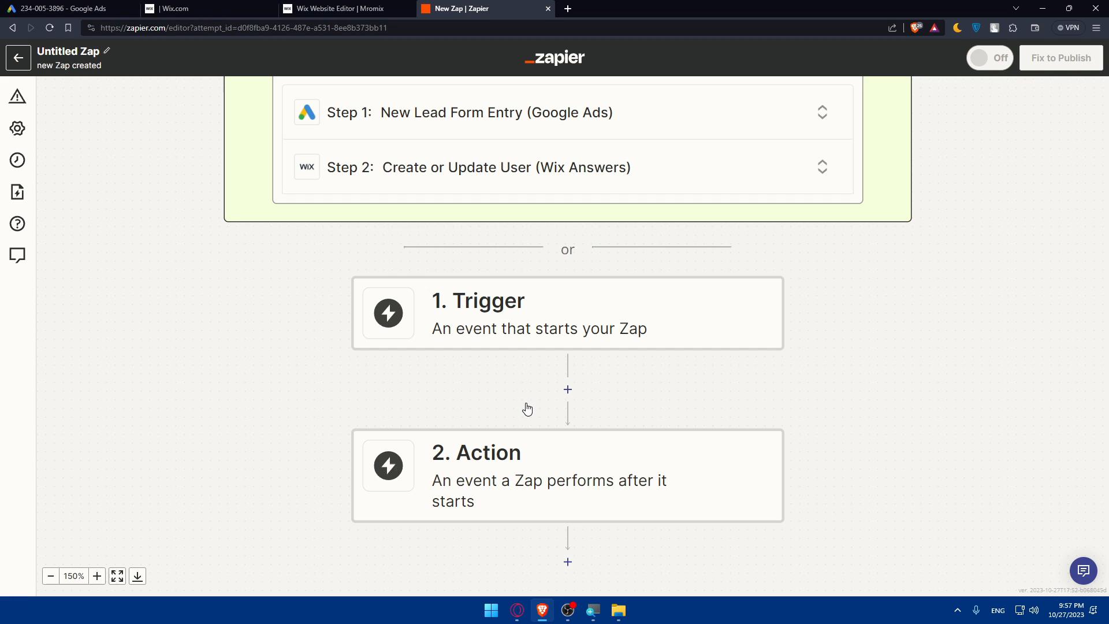
mouse_move(543, 370)
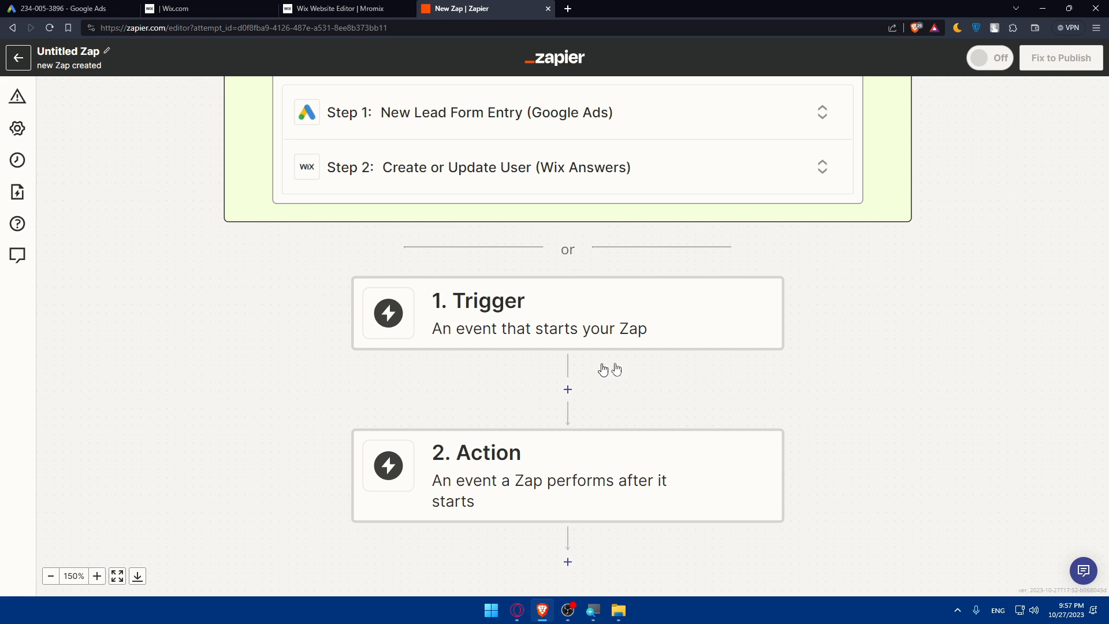
mouse_move(865, 319)
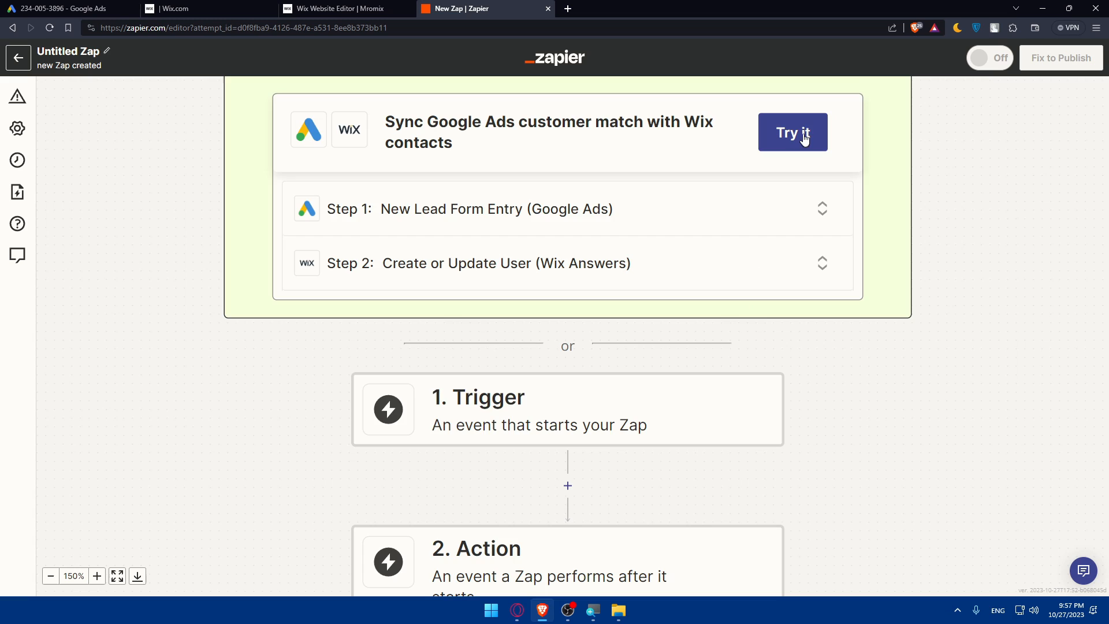
- Try the suggested Zap as a draft, review the Google Ads trigger settings, then the Wix Answers action
left_click(792, 131)
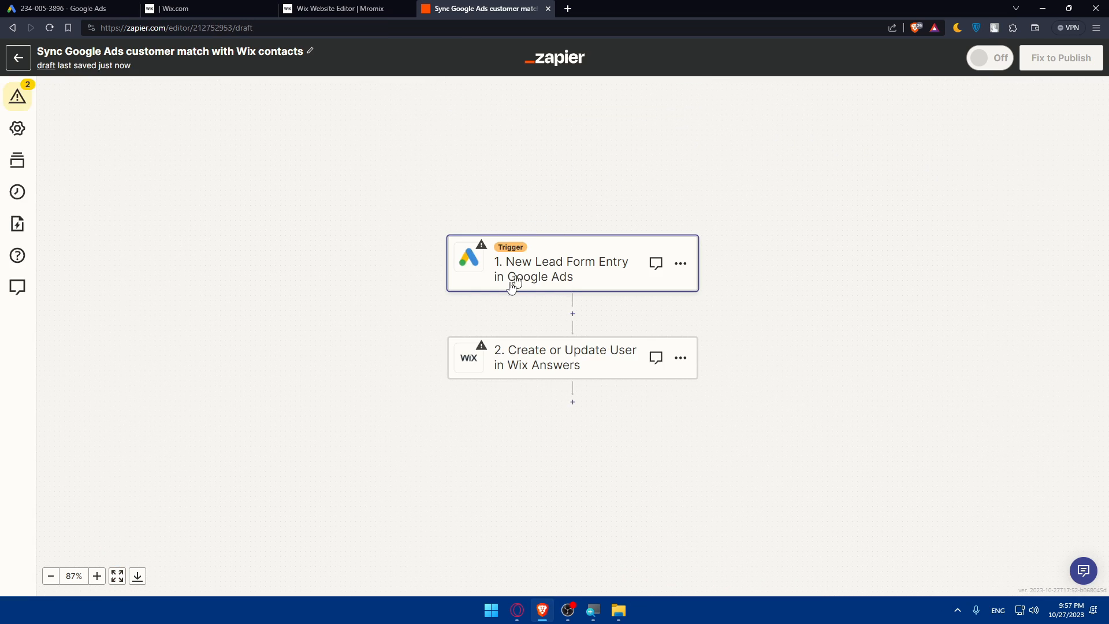
left_click(562, 269)
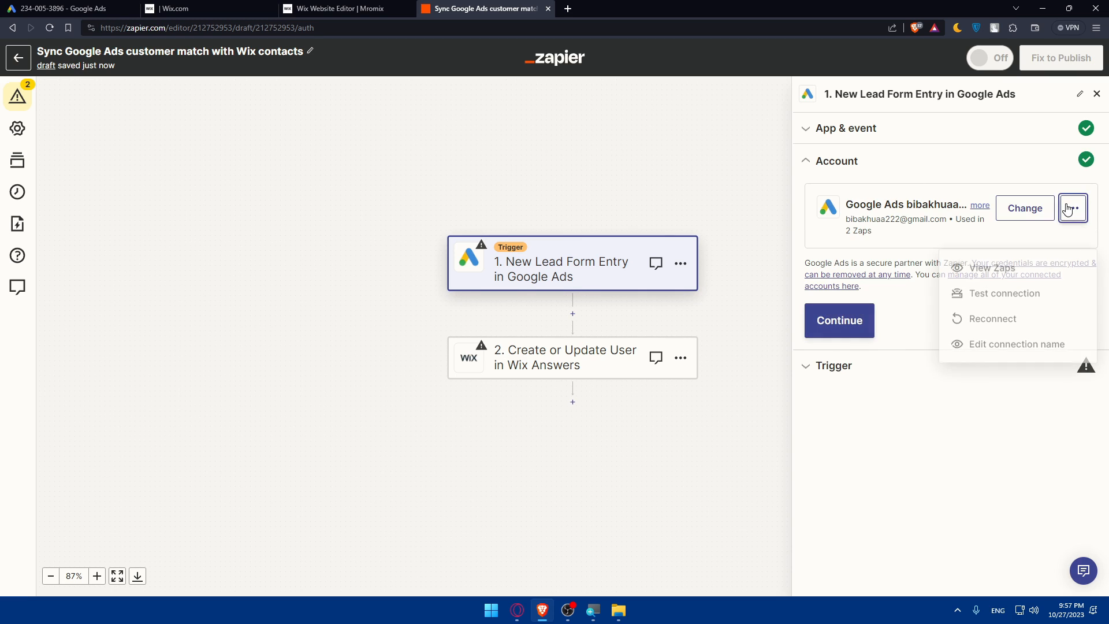
left_click(839, 320)
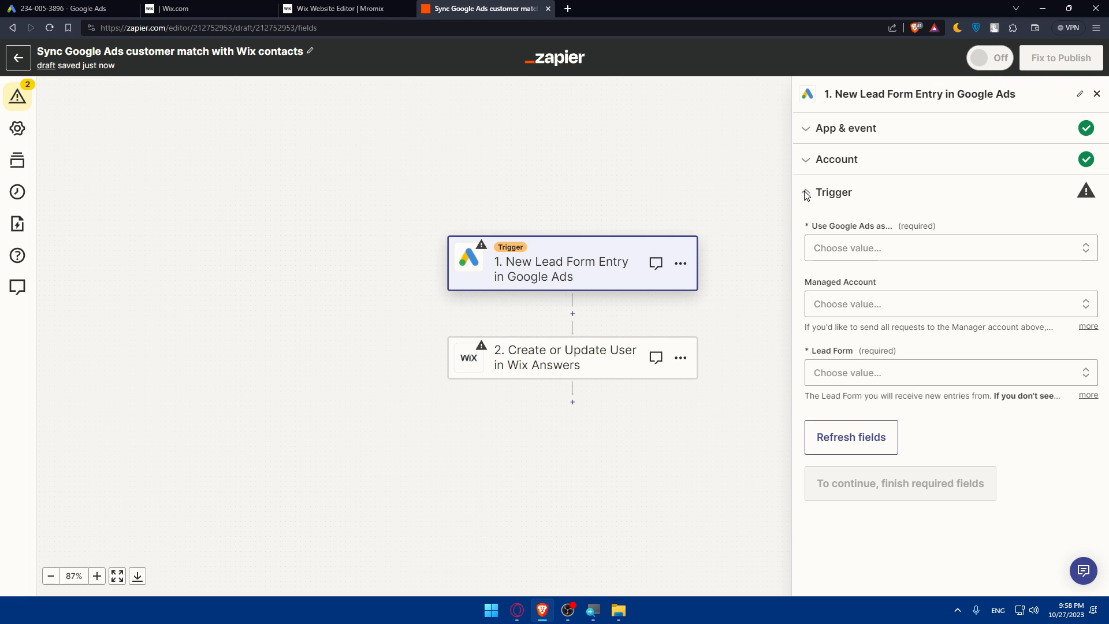
left_click(564, 357)
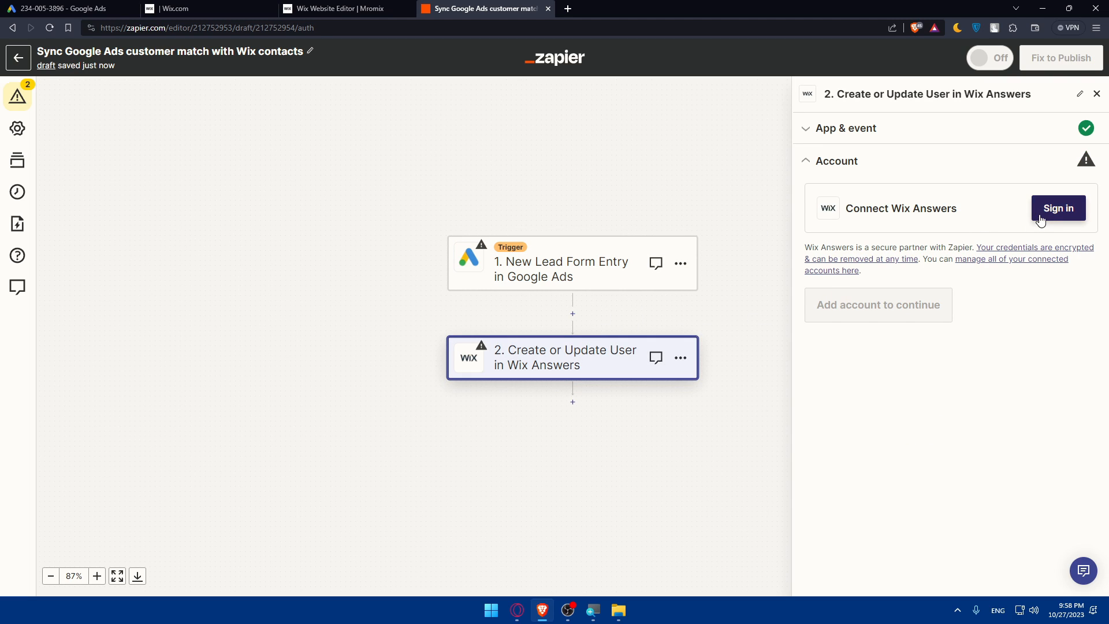
mouse_move(1023, 225)
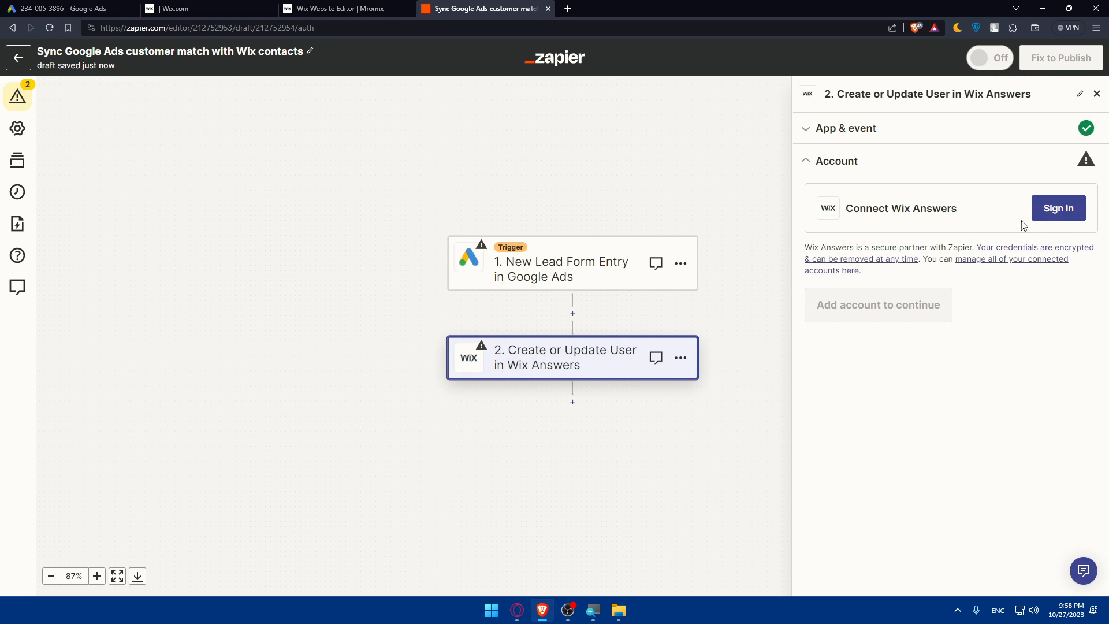
left_click(1058, 208)
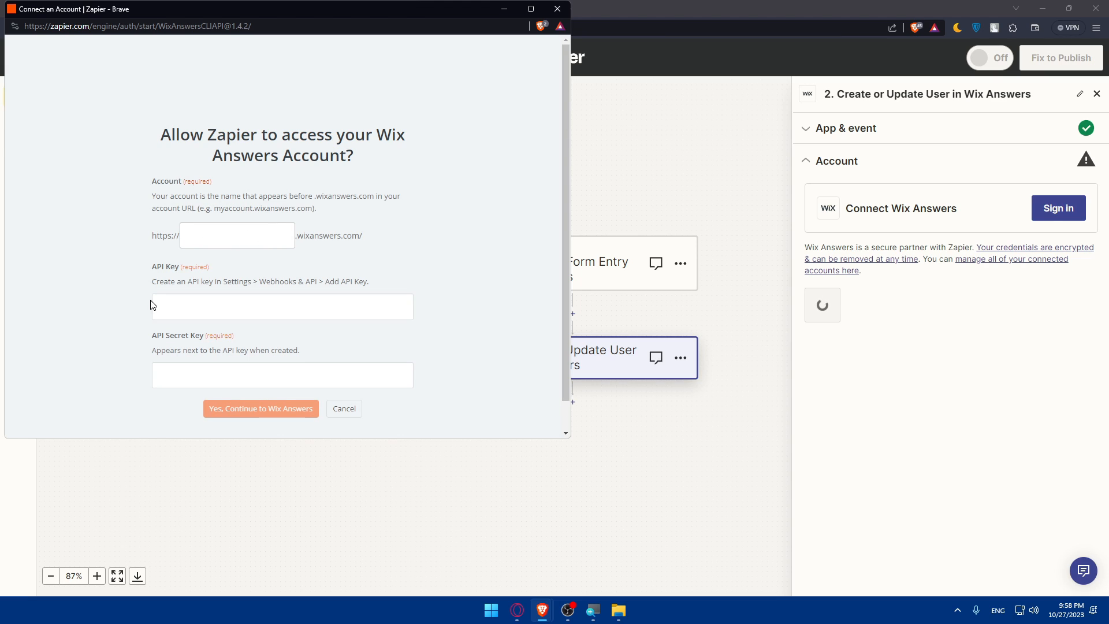
left_click(282, 375)
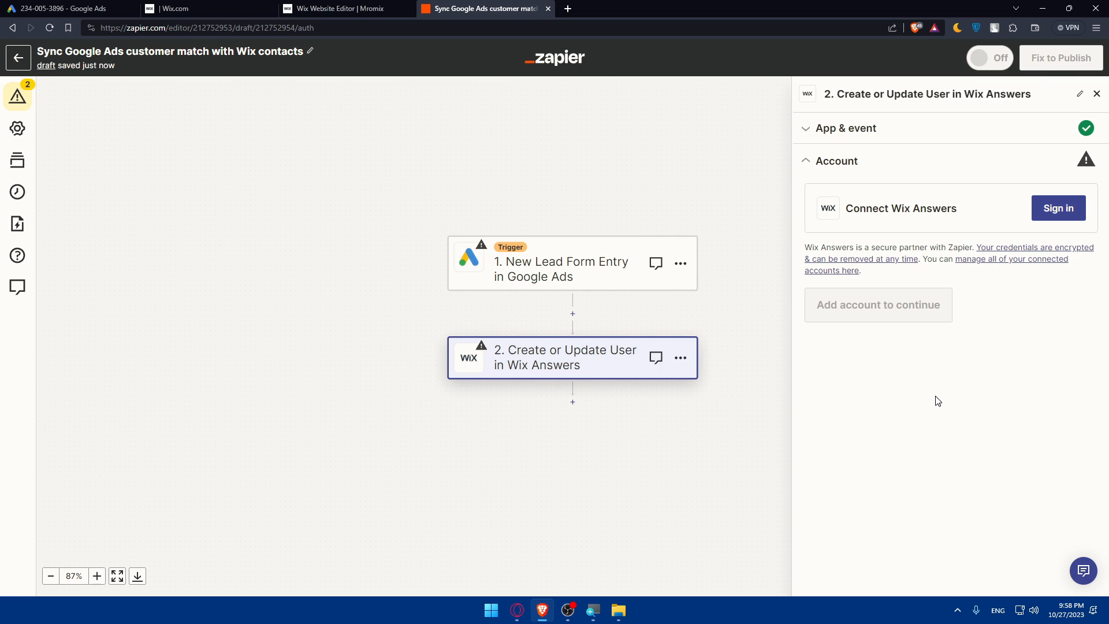
mouse_move(352, 496)
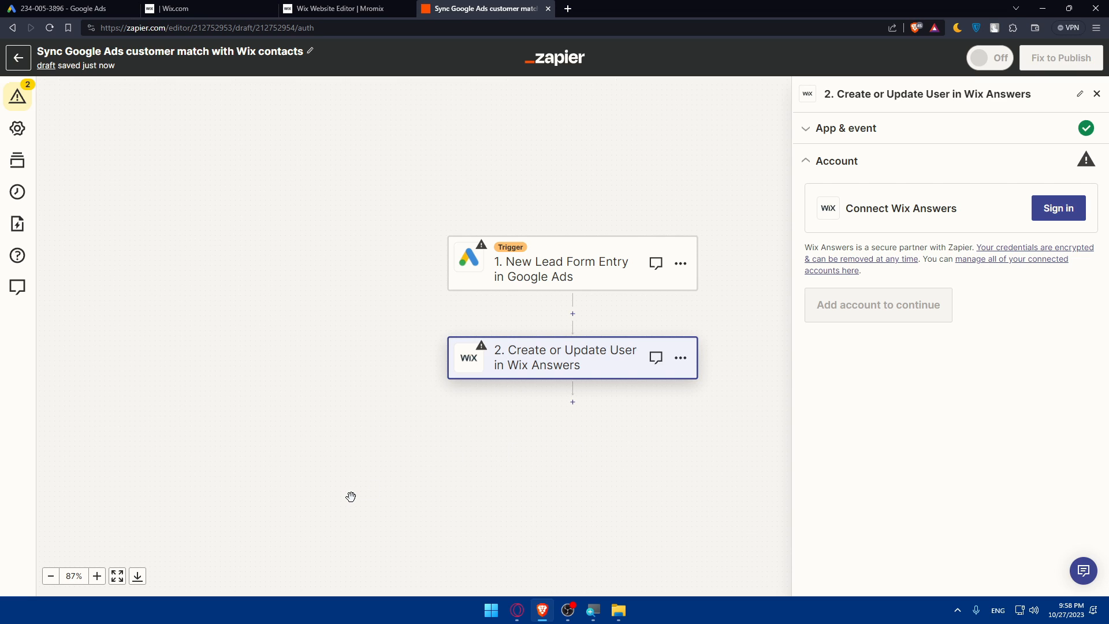